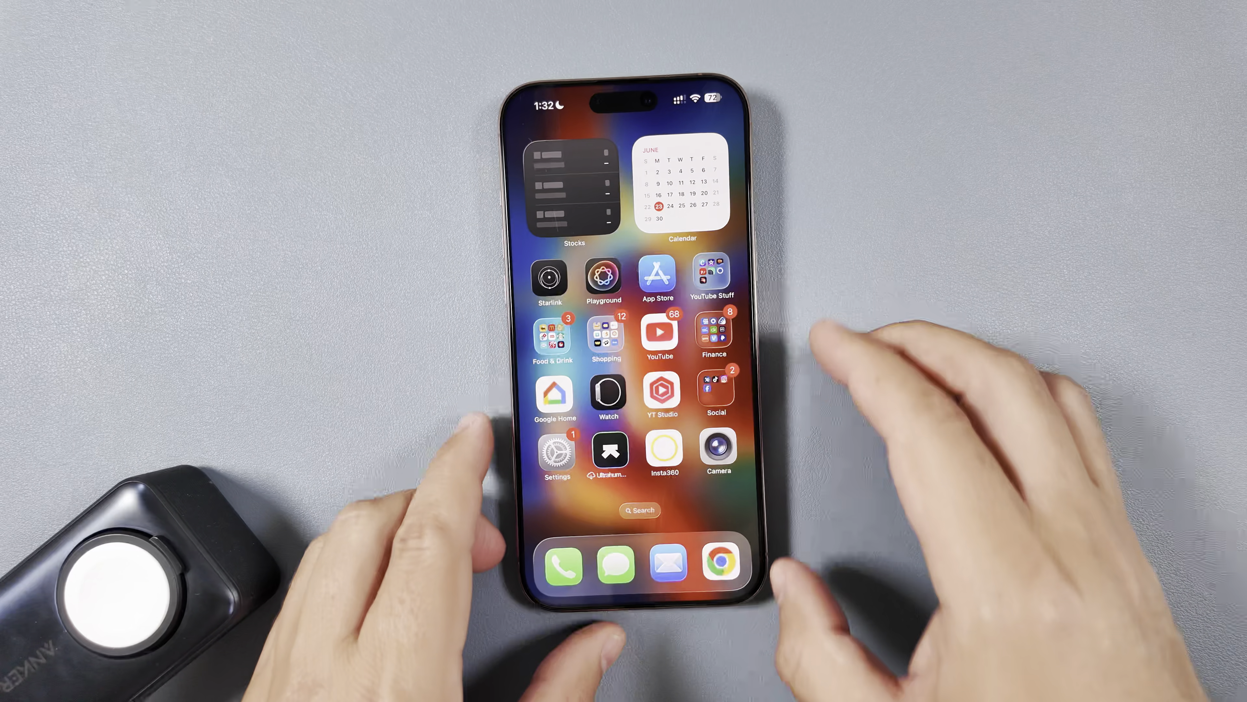
# Step: Check the installed iOS 26 beta version under Settings > General > About, then return to General
pyautogui.click(556, 450)
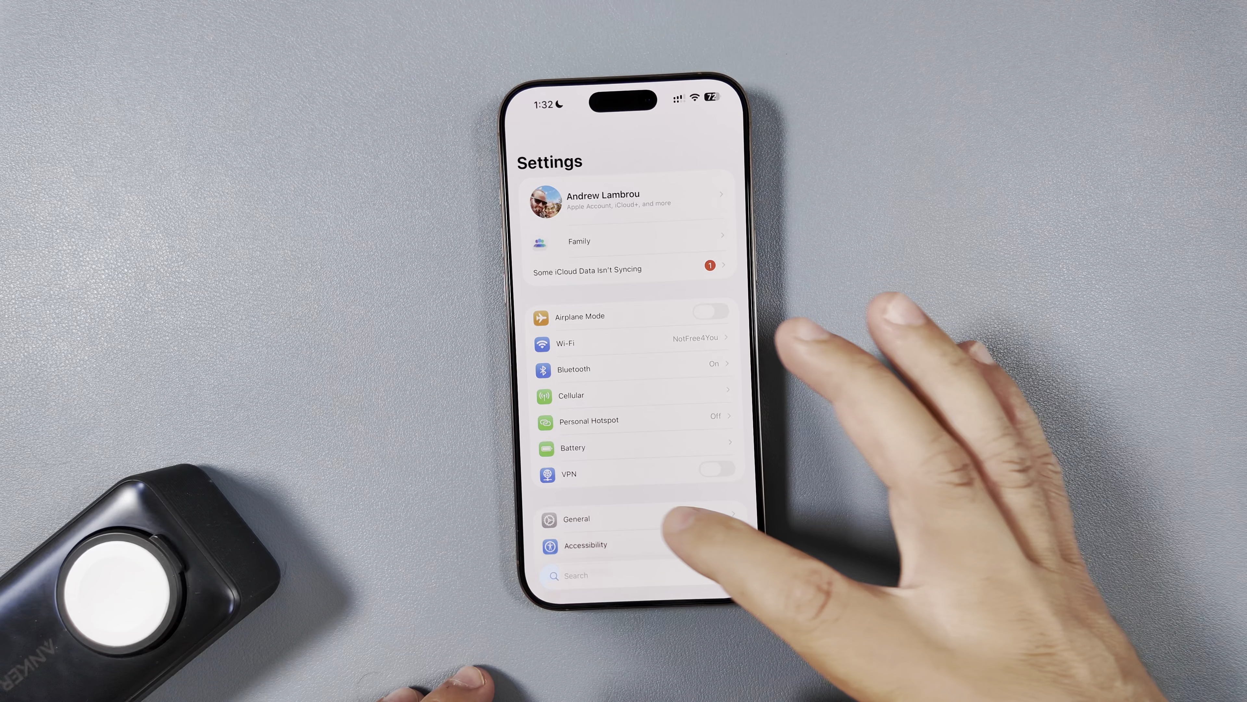
pyautogui.click(576, 518)
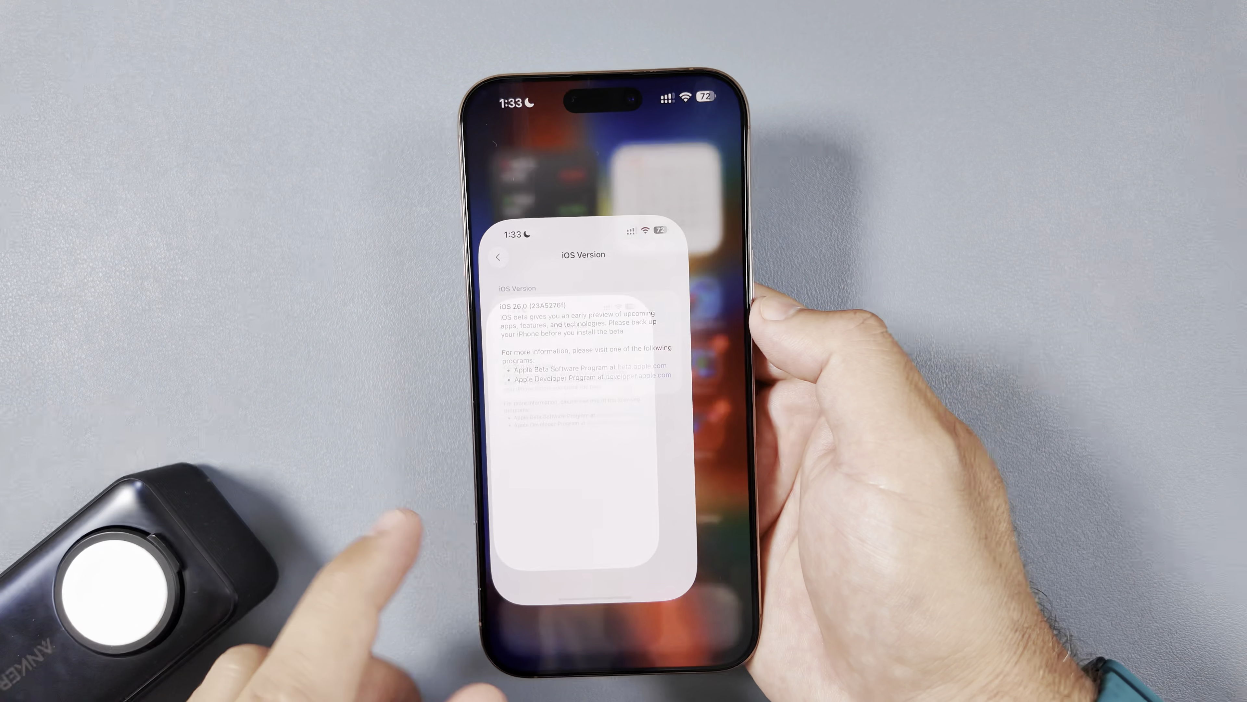
pyautogui.click(498, 257)
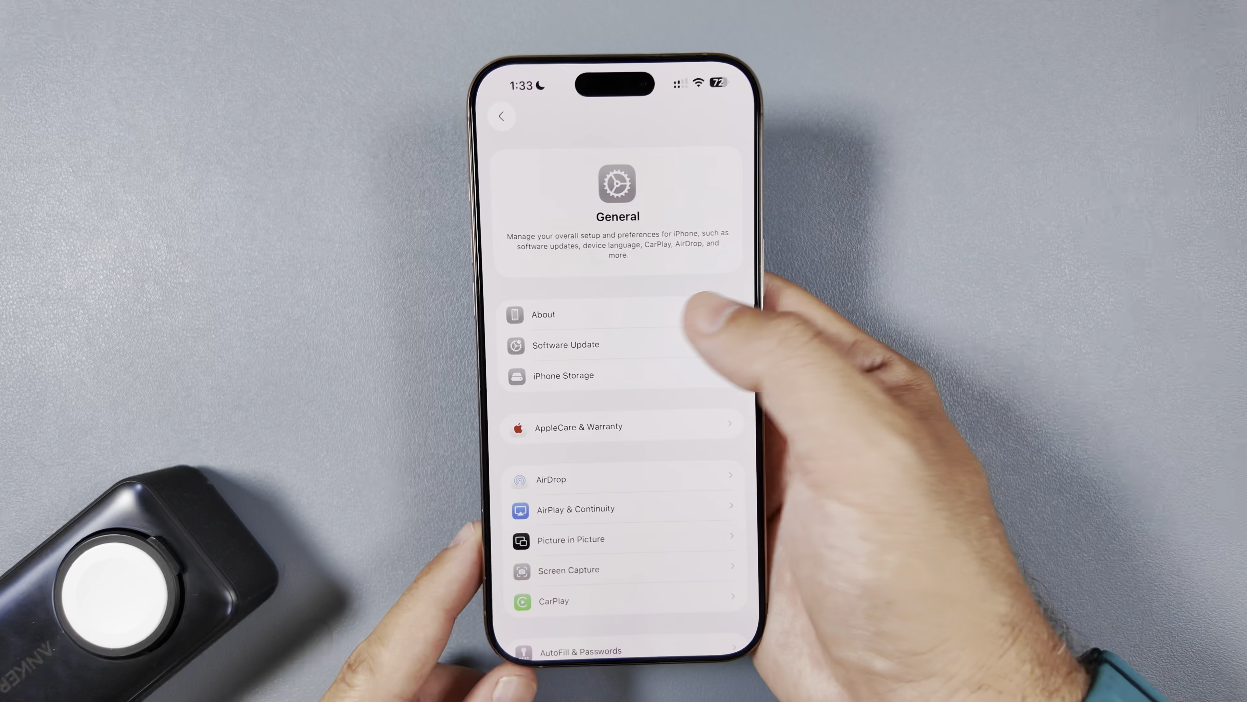
# Step: Review the About page down to the phone's Capacity
pyautogui.click(543, 313)
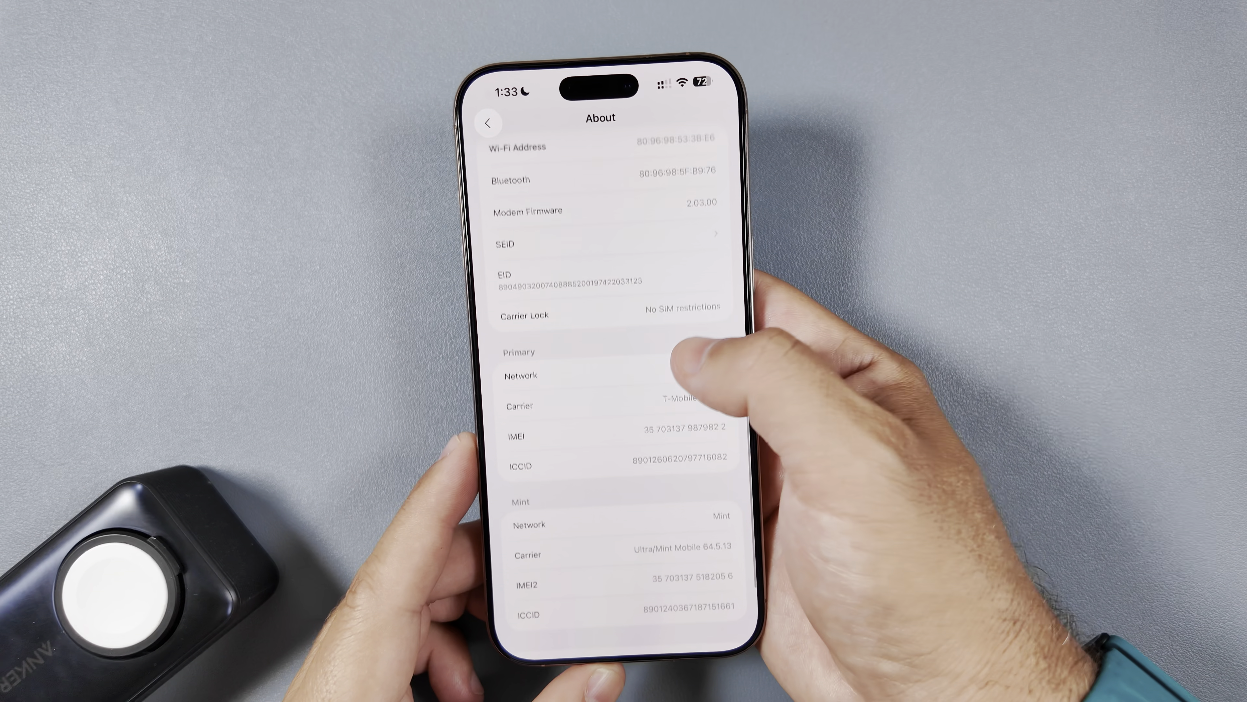
pyautogui.scroll(-3)
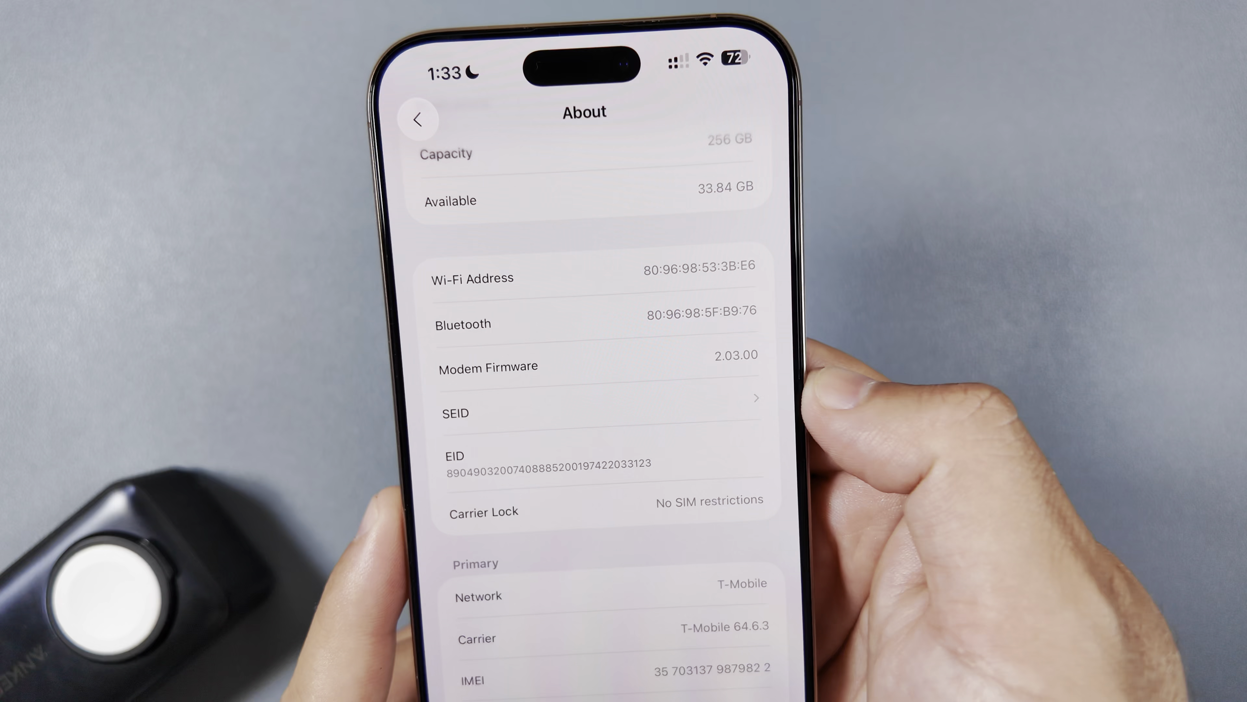
pyautogui.scroll(-3)
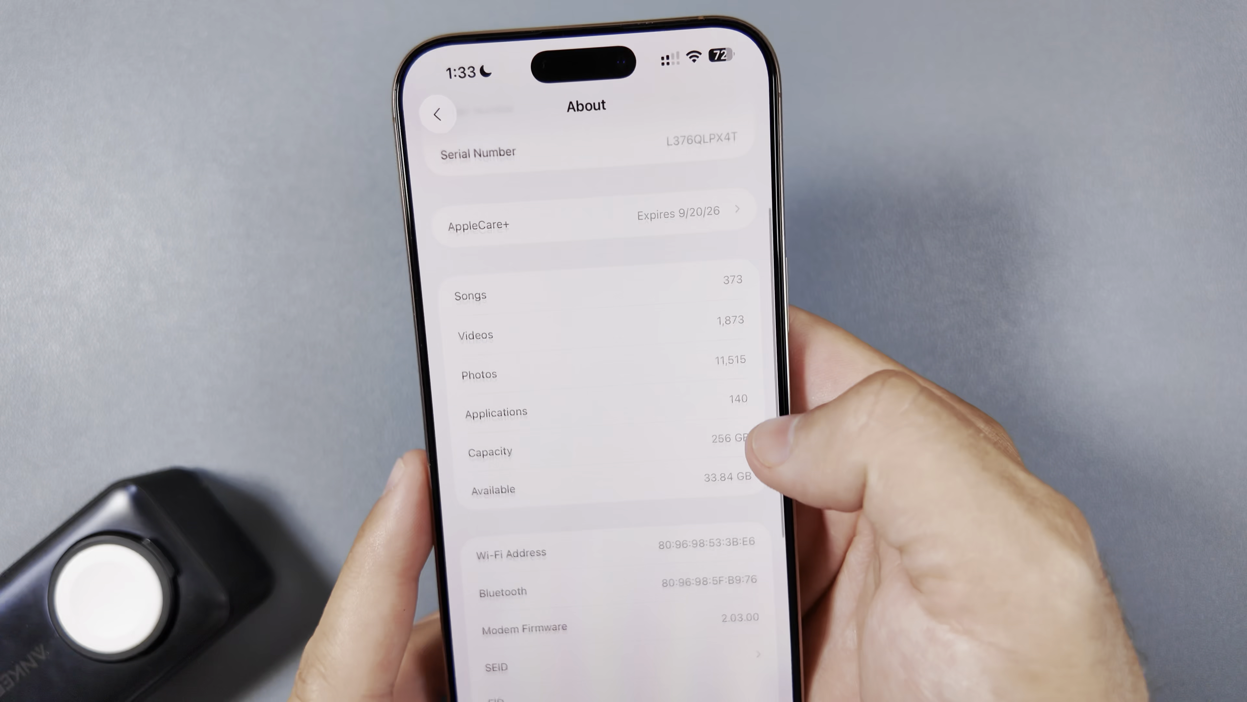
# Step: Browse the iPhone Storage breakdown and inspect the space used by iOS
pyautogui.click(436, 114)
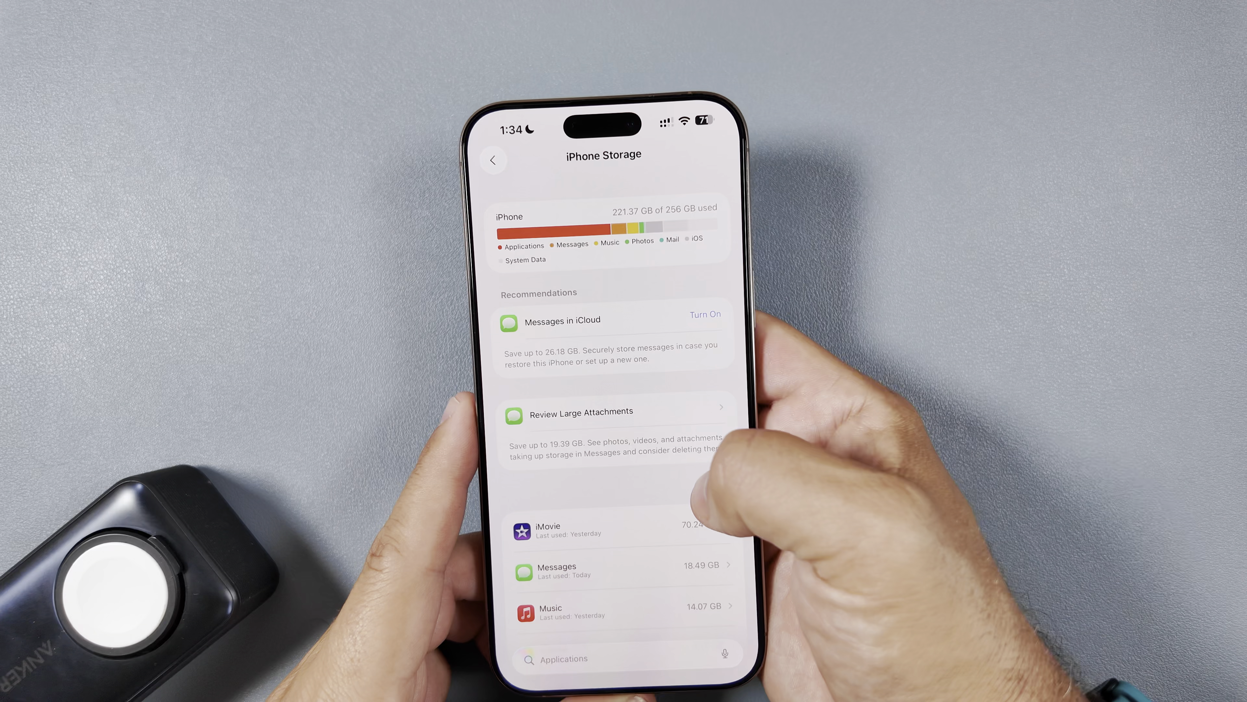
pyautogui.scroll(-3)
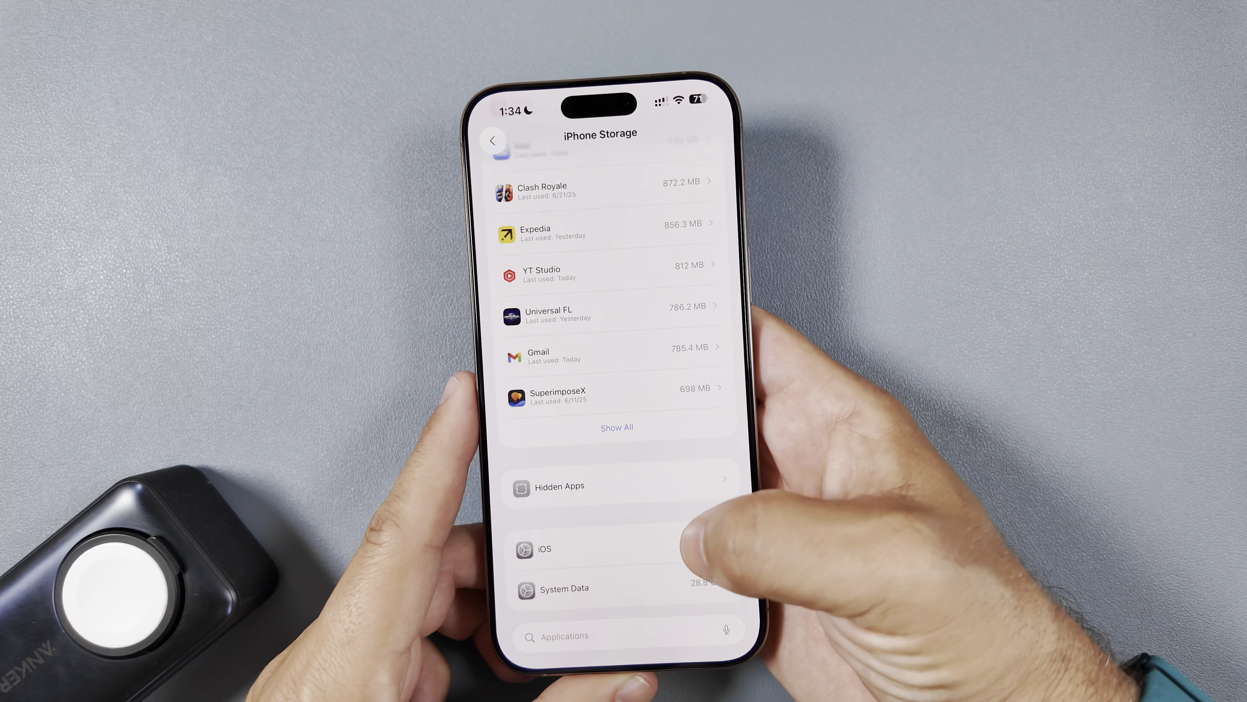
pyautogui.click(543, 549)
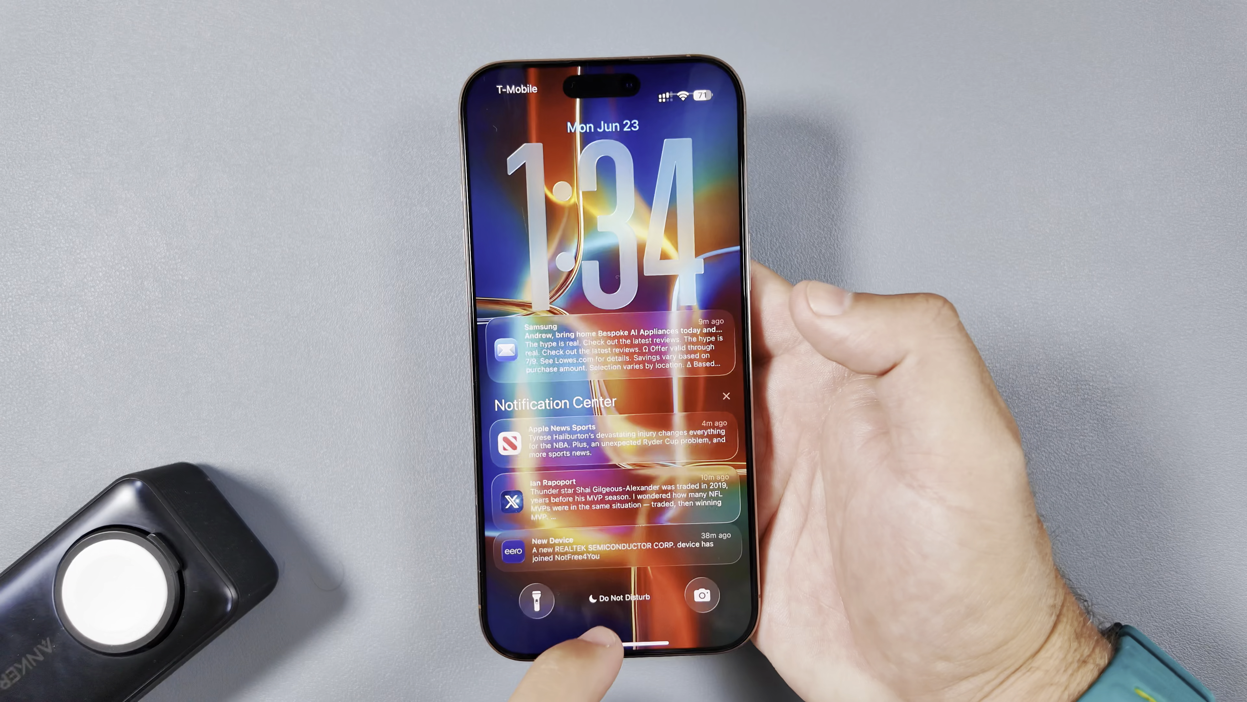
# Step: Swipe through the notifications before unlocking to the Apple Developer news page
pyautogui.scroll(-3)
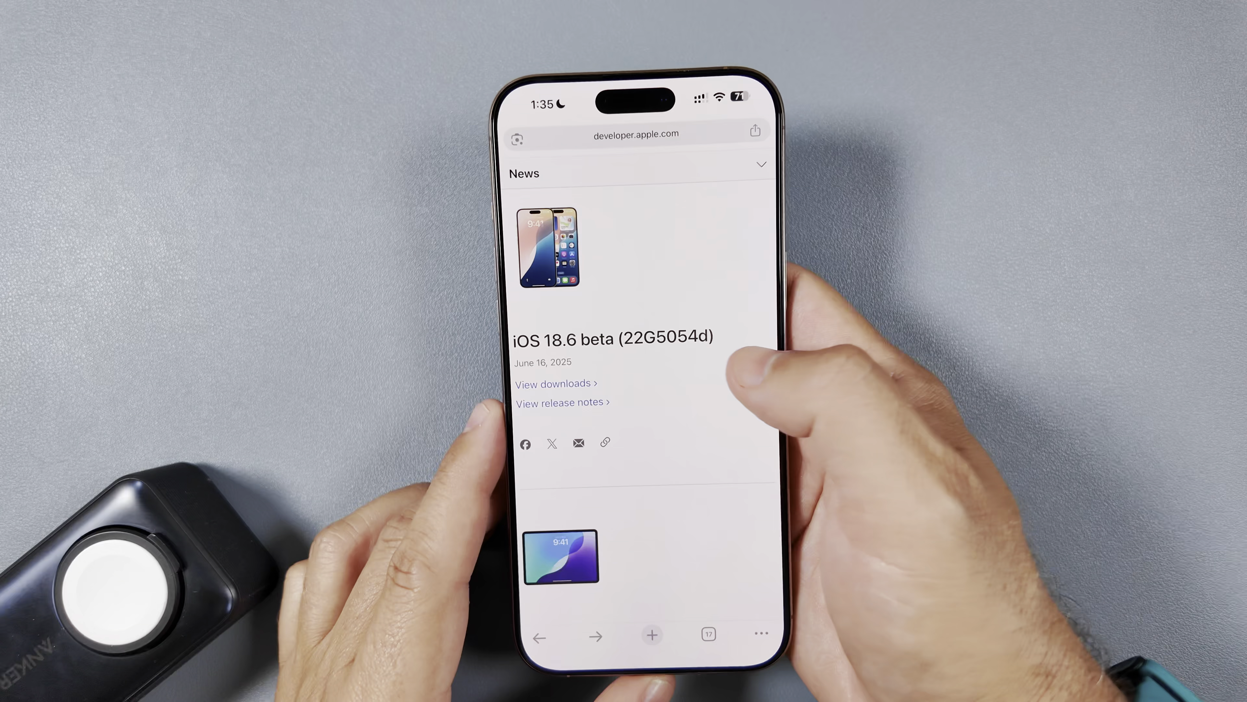
# Step: Scroll the Apple Developer News page past the iOS 18.6 beta entry before going Home
pyautogui.scroll(-3)
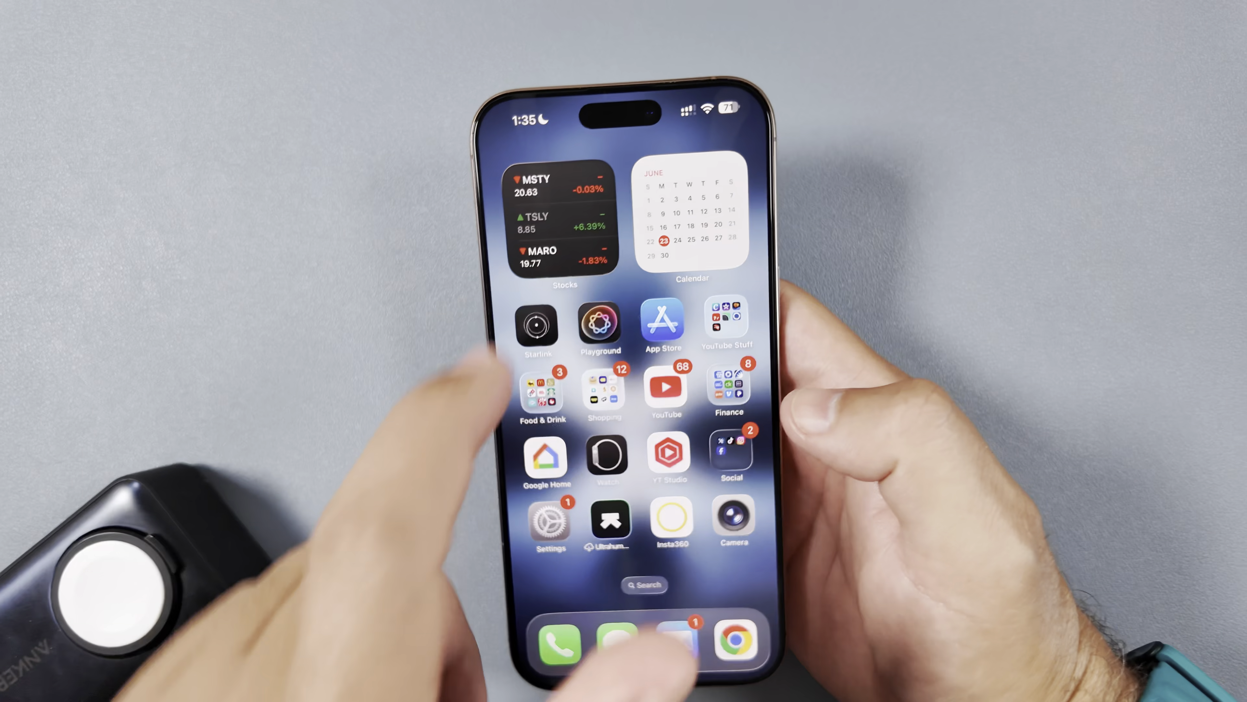
# Step: From the Stocks widget, view TSLA and read the Reuters Tesla robotaxi story
pyautogui.click(564, 223)
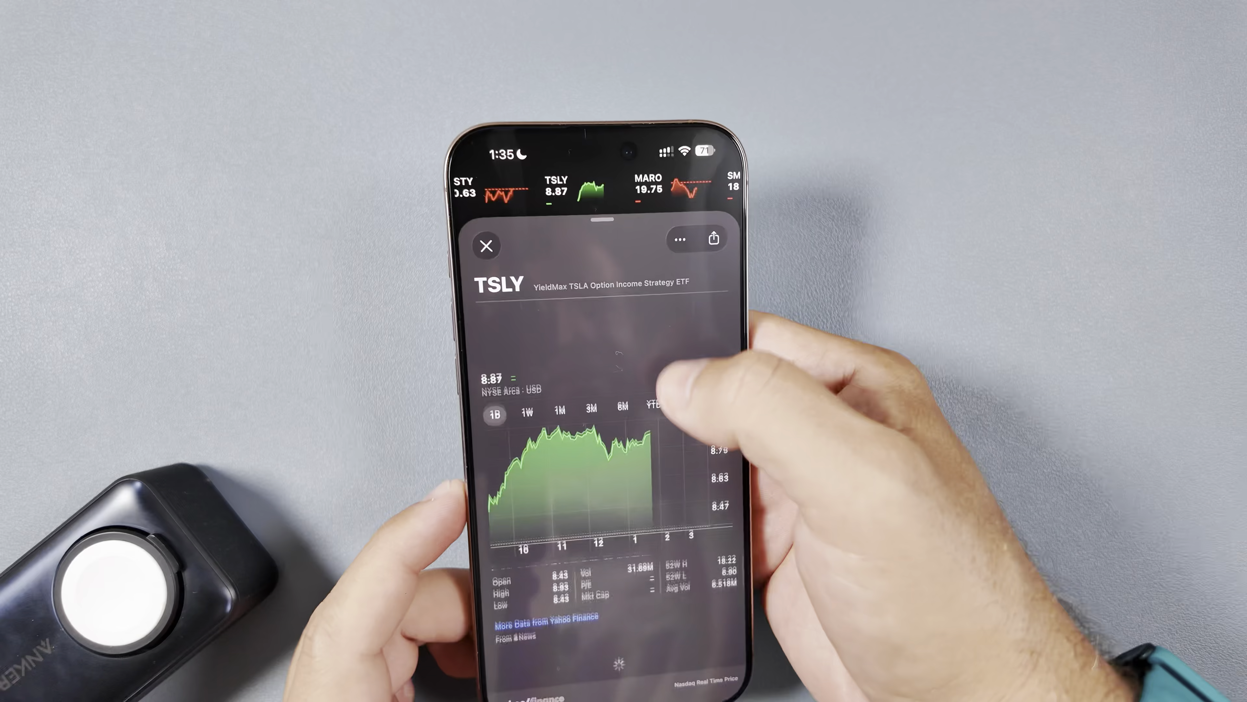
pyautogui.click(486, 245)
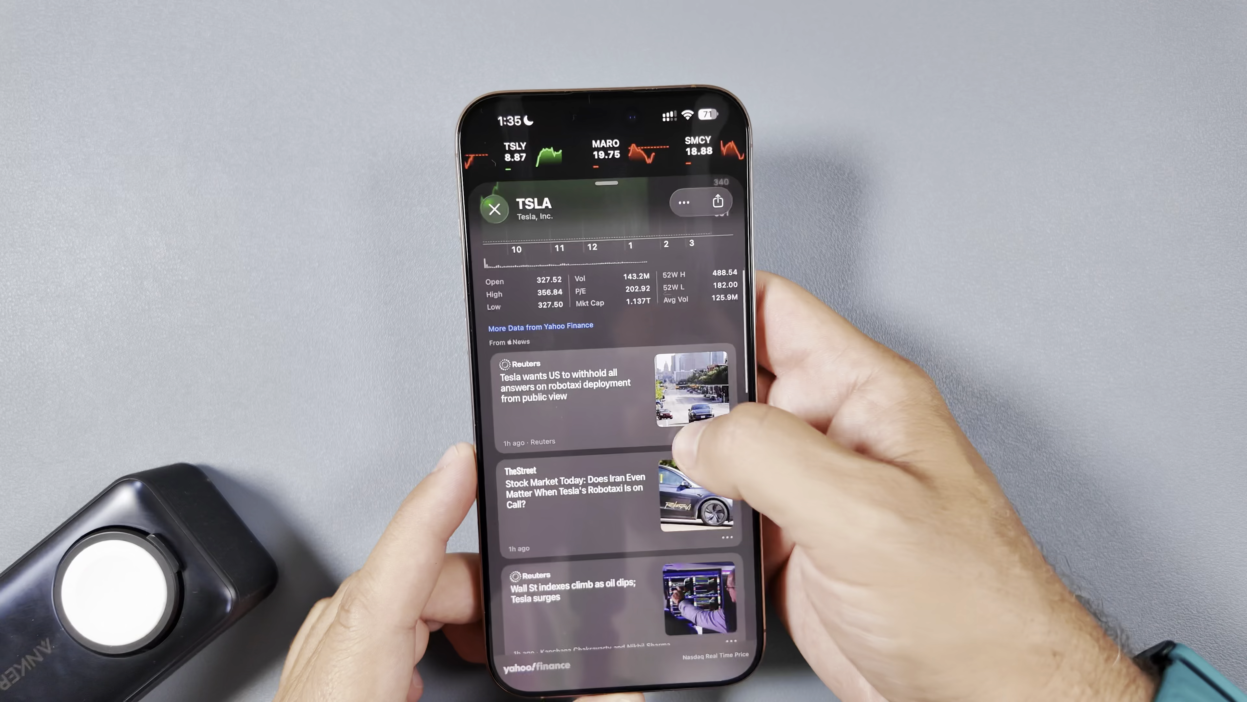
pyautogui.click(565, 384)
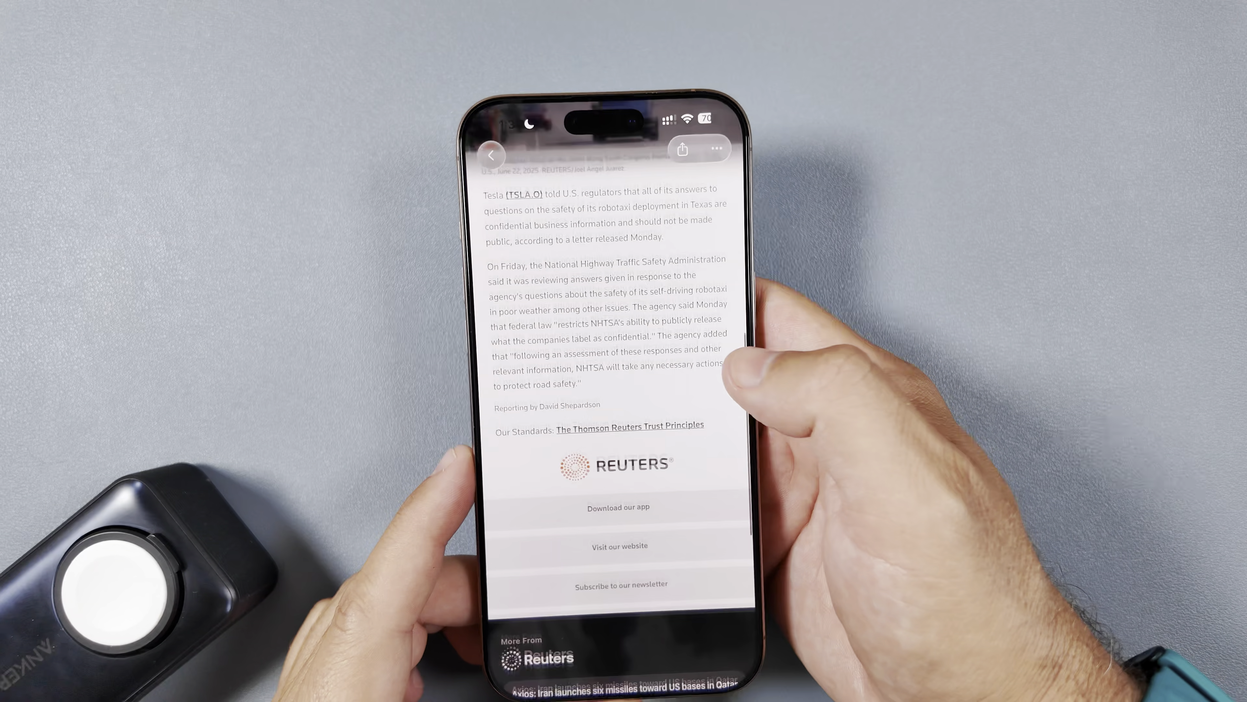
pyautogui.scroll(-3)
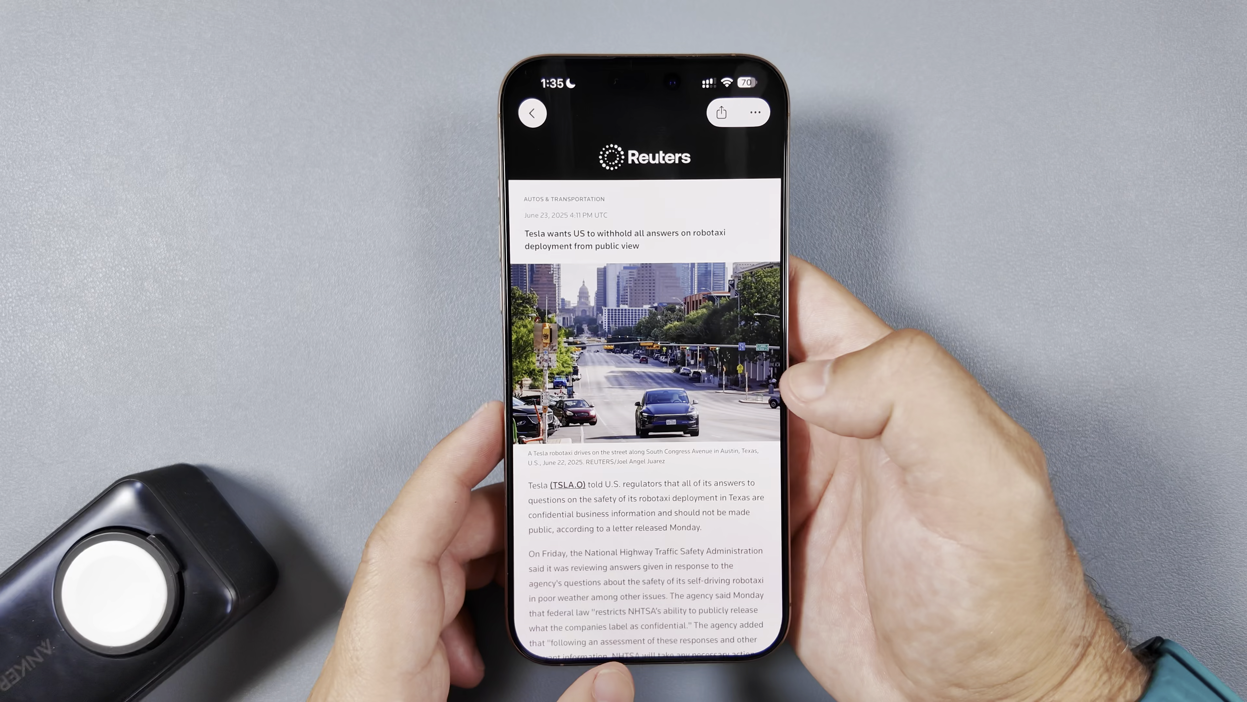
pyautogui.scroll(-3)
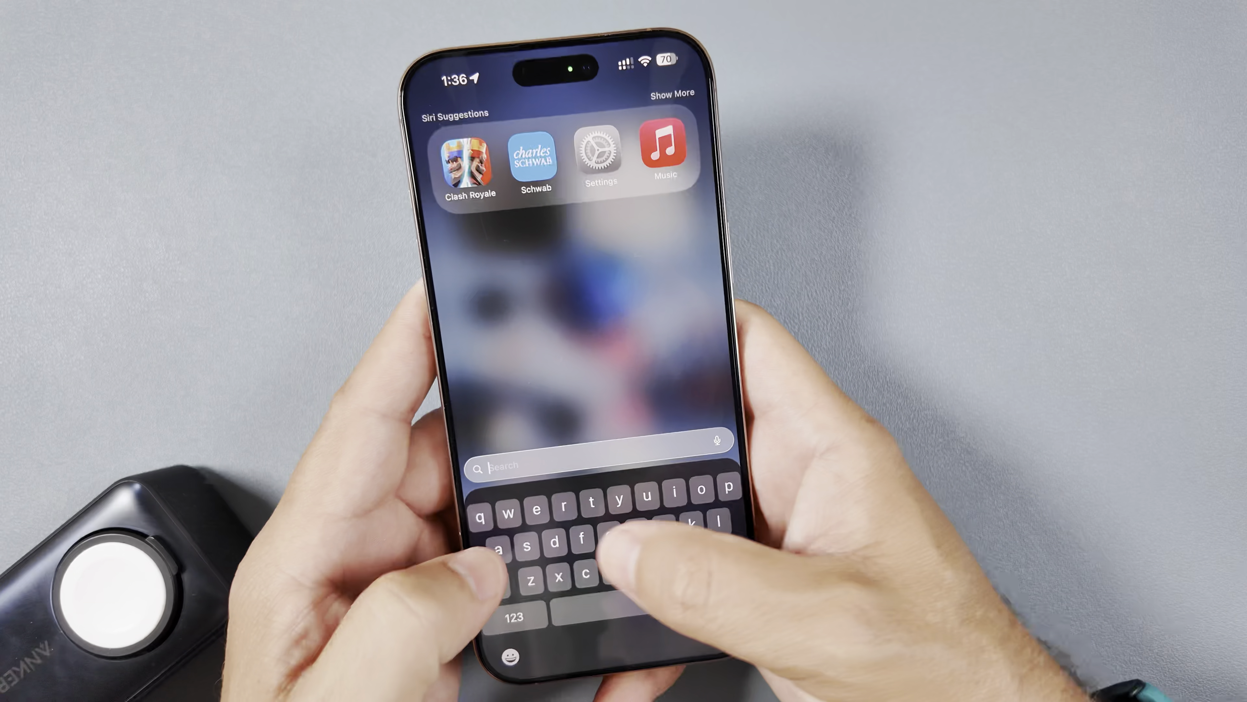
# Step: Search 'game', launch Apple Games, and accept its welcome and personalization screens
pyautogui.write('games')
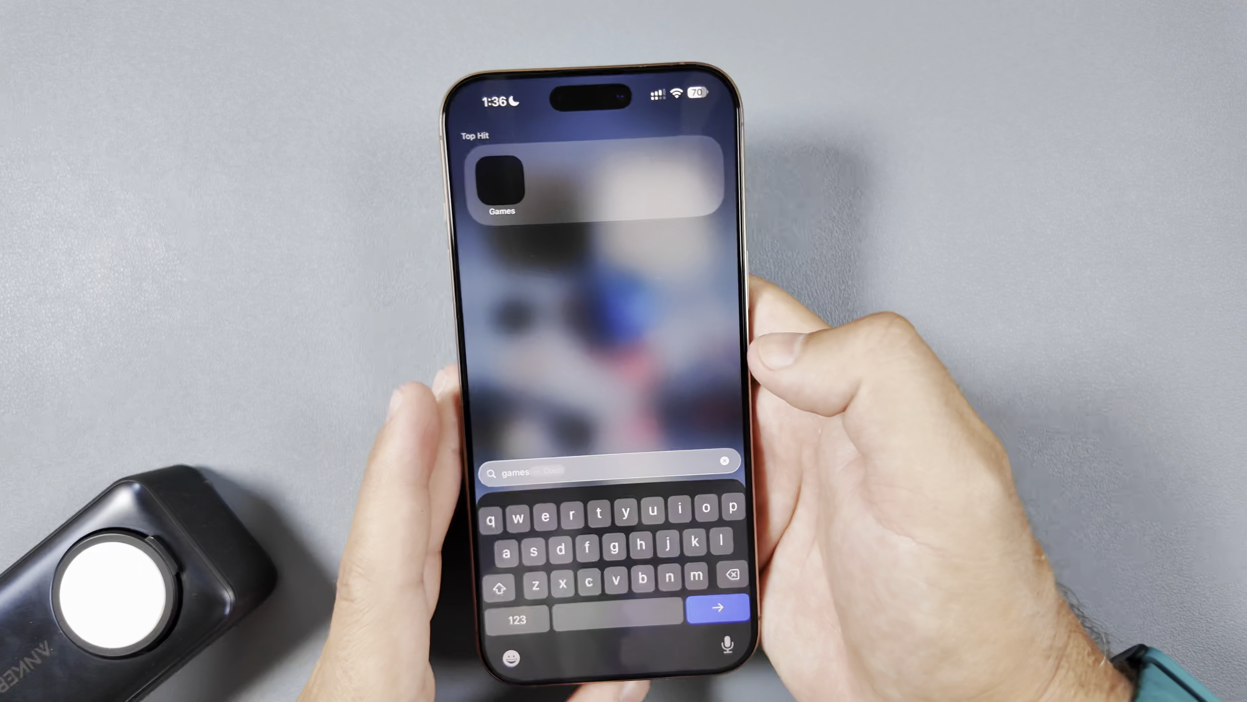
pyautogui.click(501, 179)
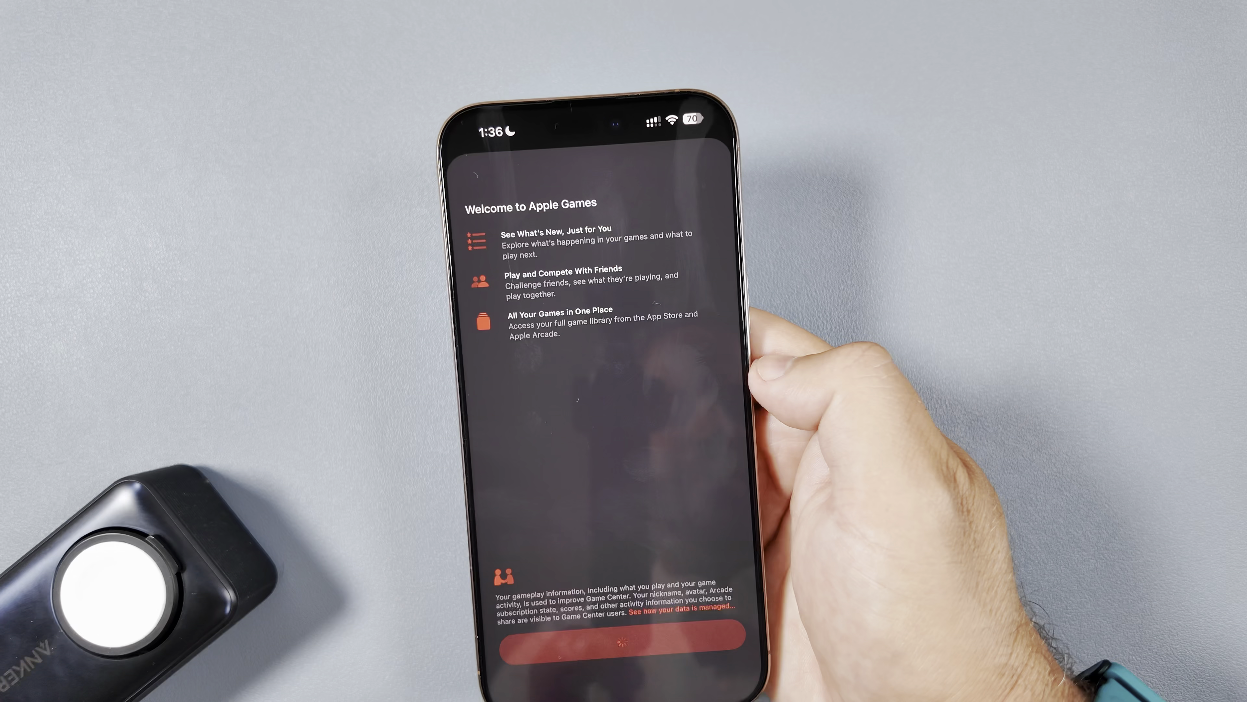
pyautogui.click(595, 653)
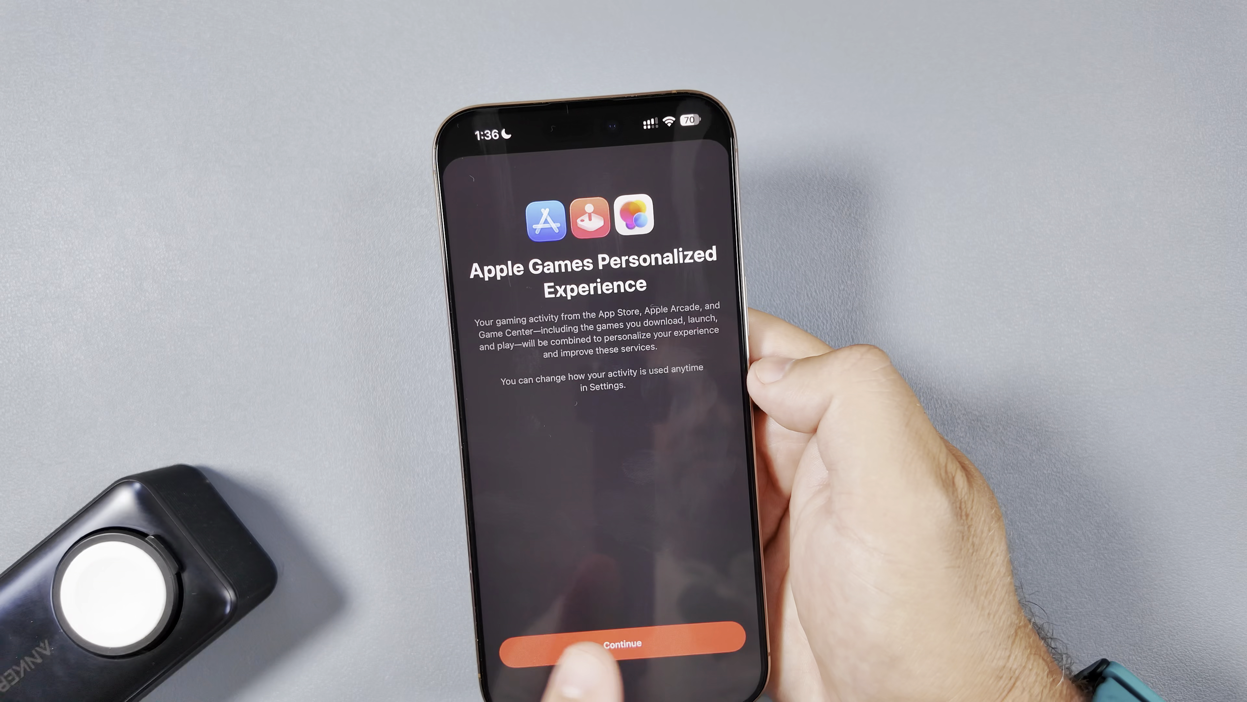
pyautogui.click(622, 642)
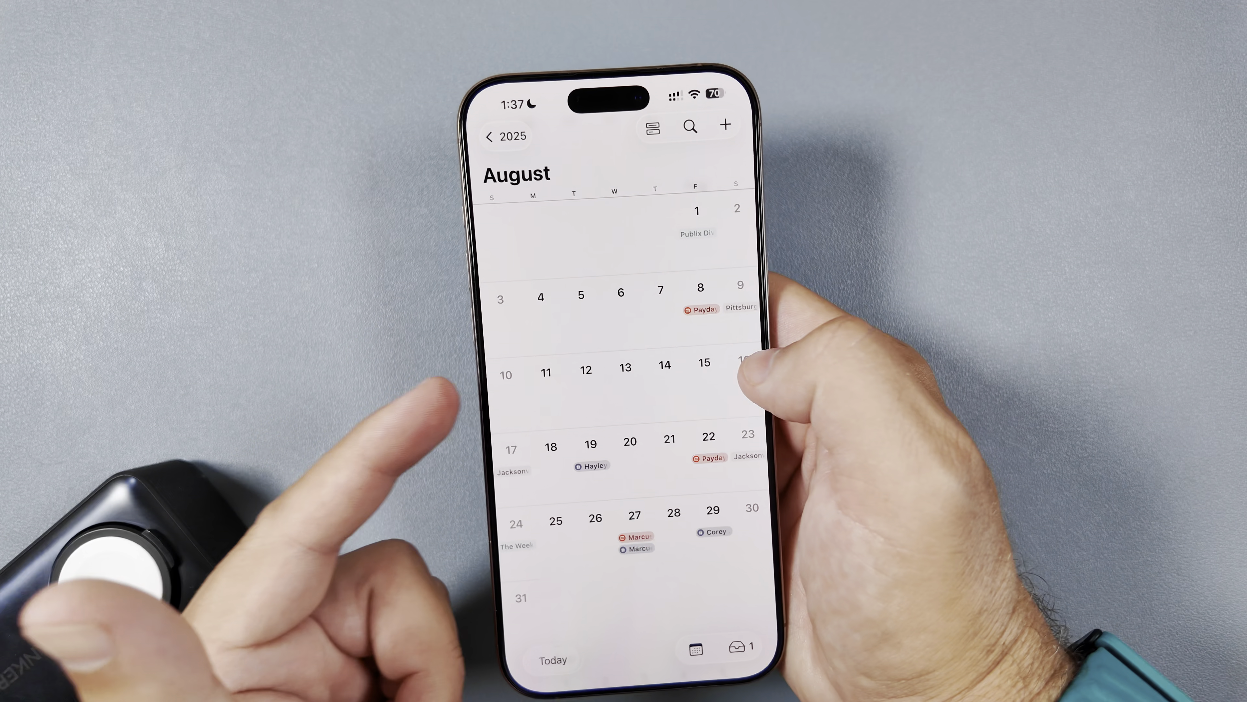
# Step: Scroll Calendar's month view from August into September 2025
pyautogui.scroll(-3)
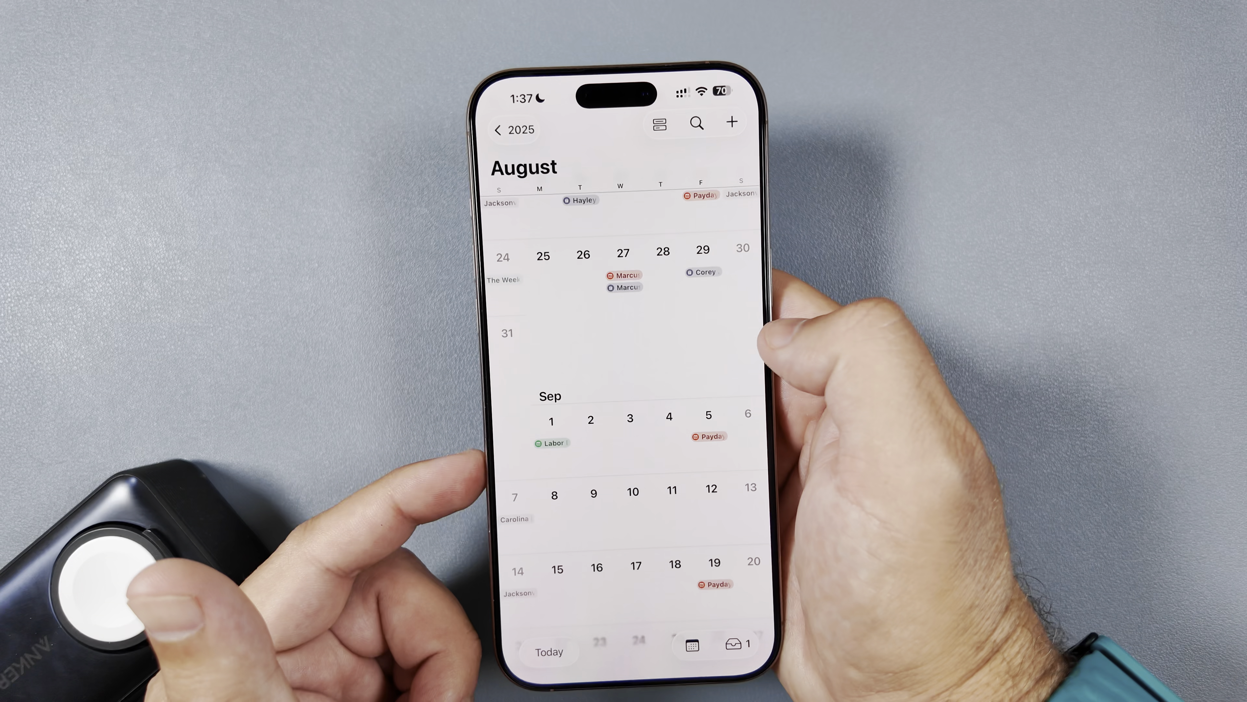
pyautogui.scroll(-3)
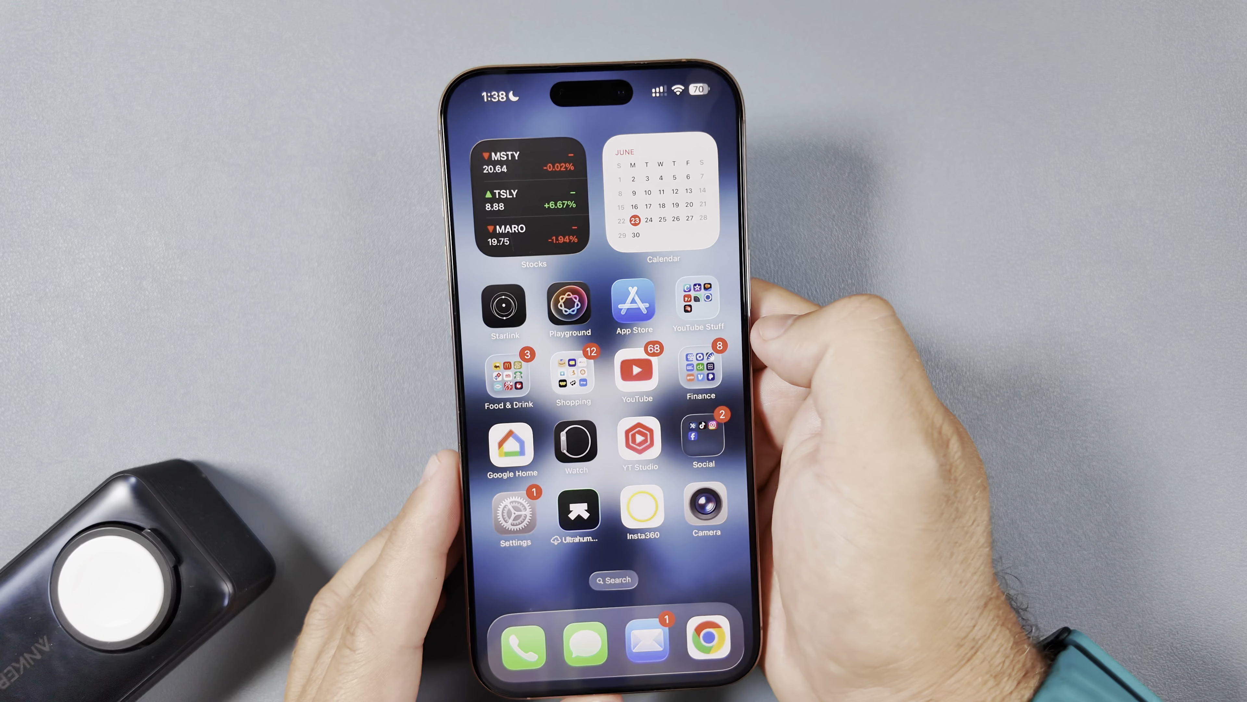
# Step: Leave the Home Screen, landing on a screenshot of the iOS 18.6 beta news page
pyautogui.click(709, 641)
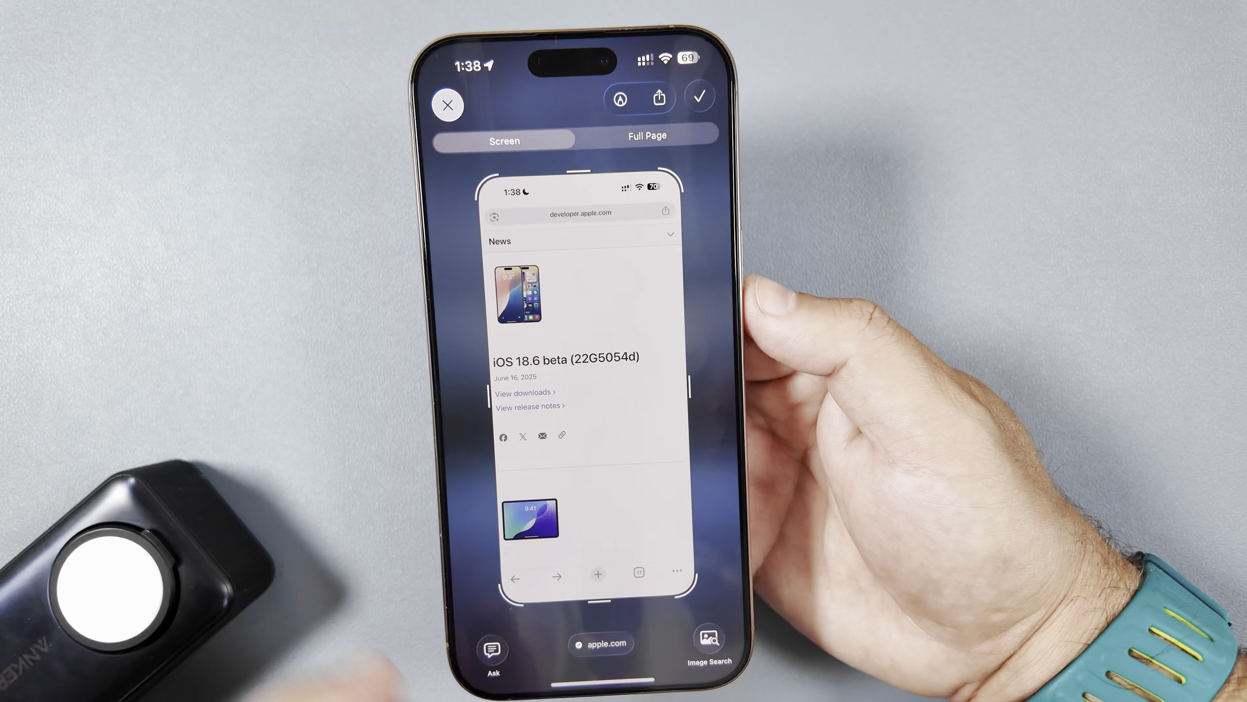
# Step: Run Image Search on the screenshot and accept Google's prompt to show results
pyautogui.click(705, 639)
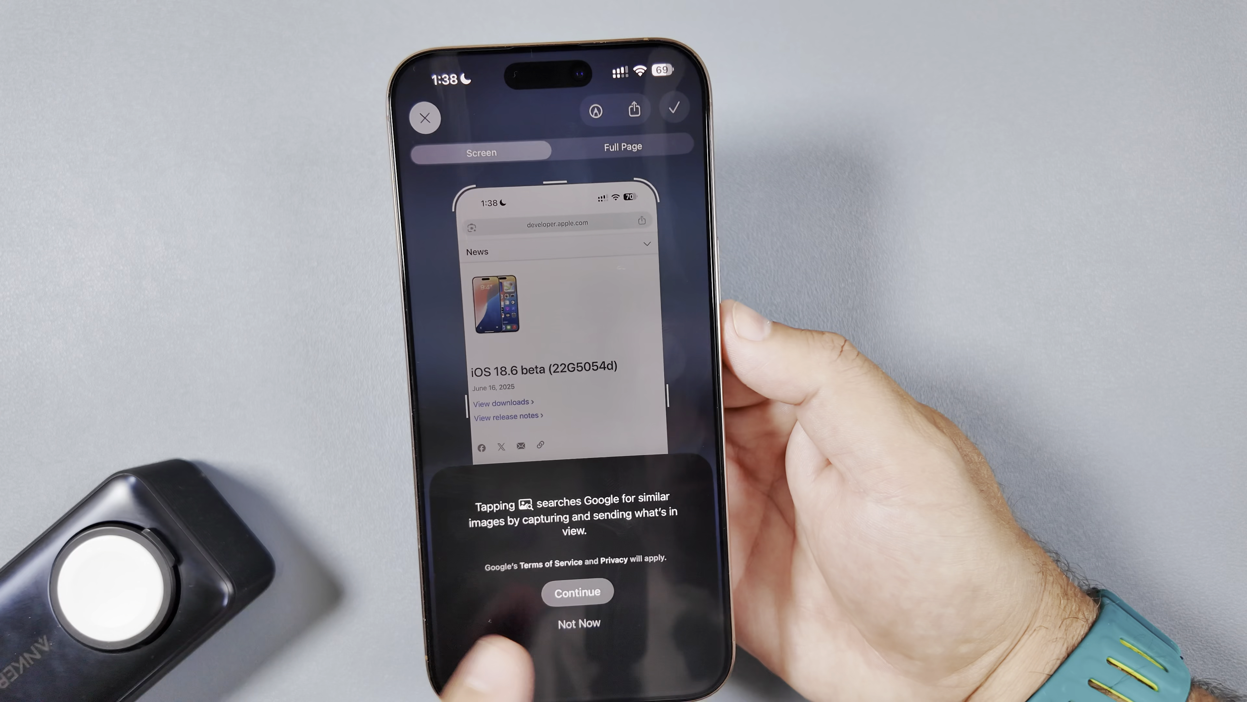
pyautogui.click(577, 591)
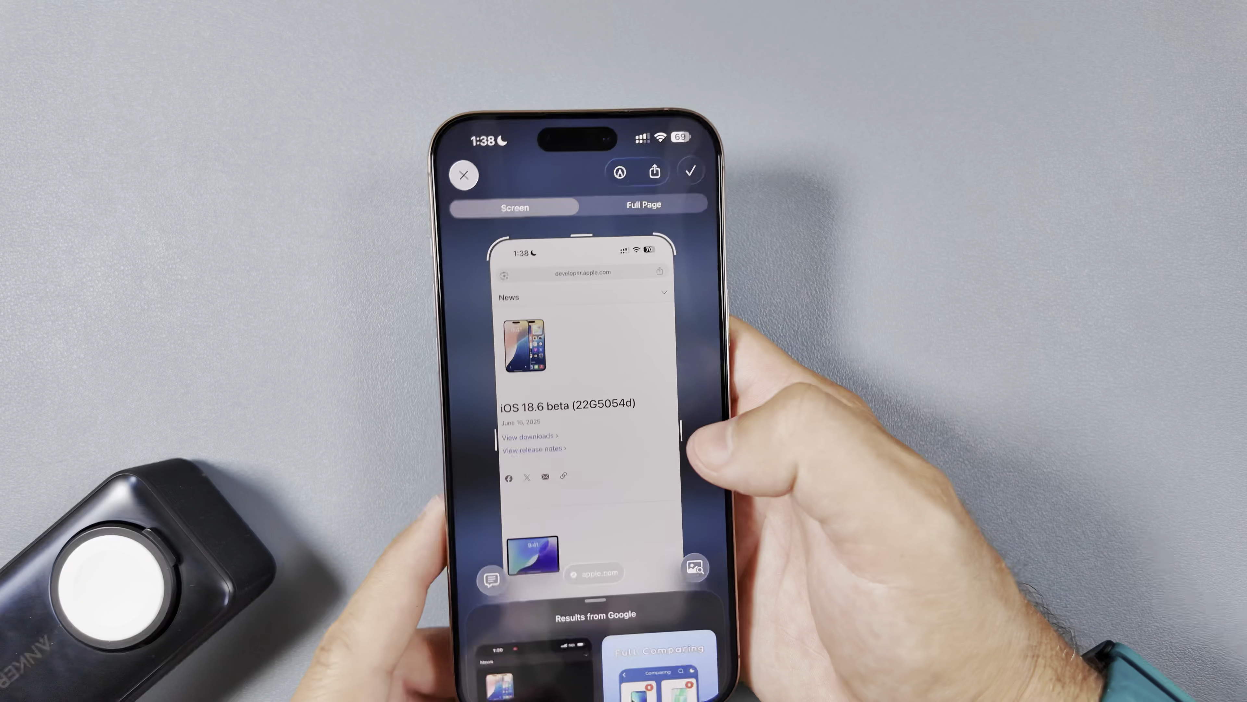
# Step: View the iOS & iPadOS 26 beta release notes article and scroll through it
pyautogui.click(463, 175)
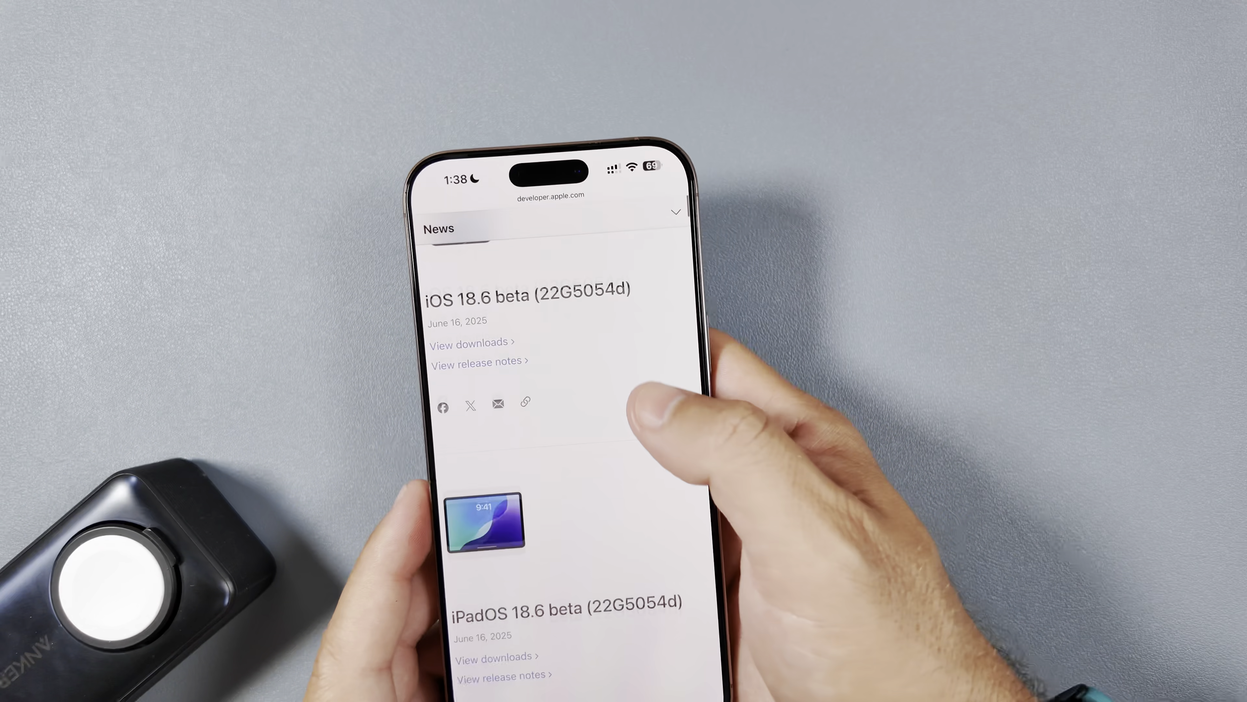
pyautogui.scroll(-3)
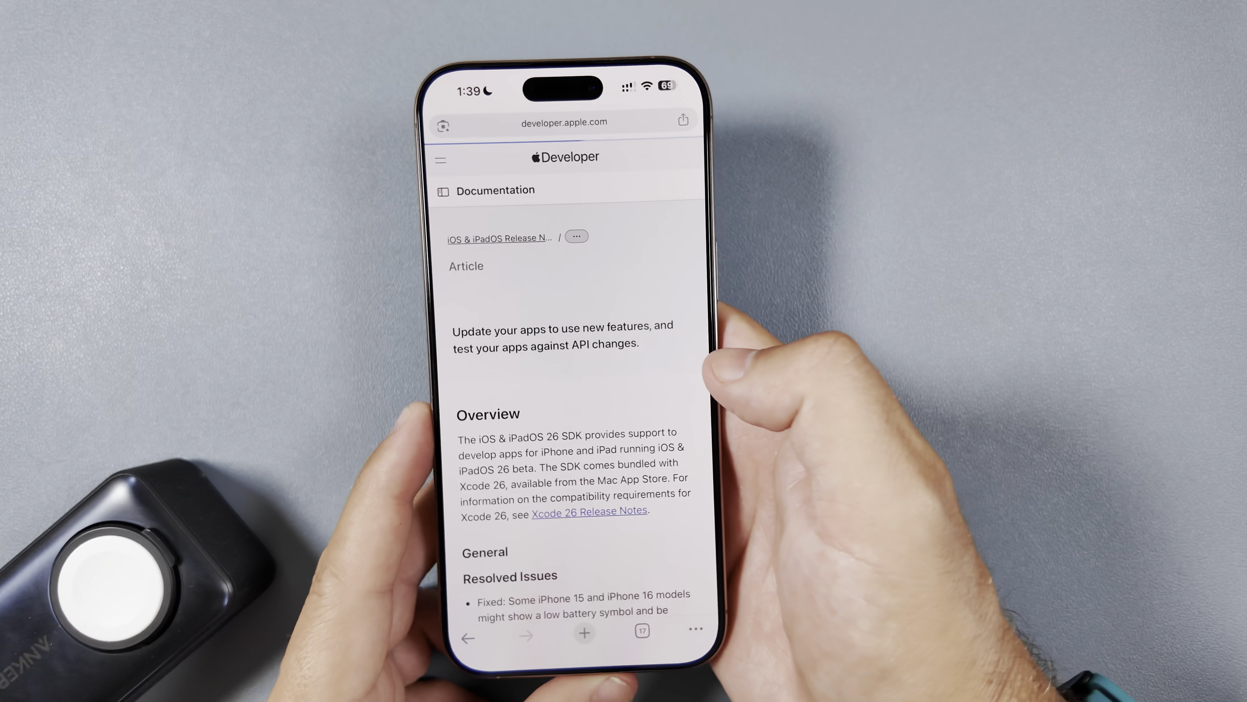
pyautogui.scroll(-3)
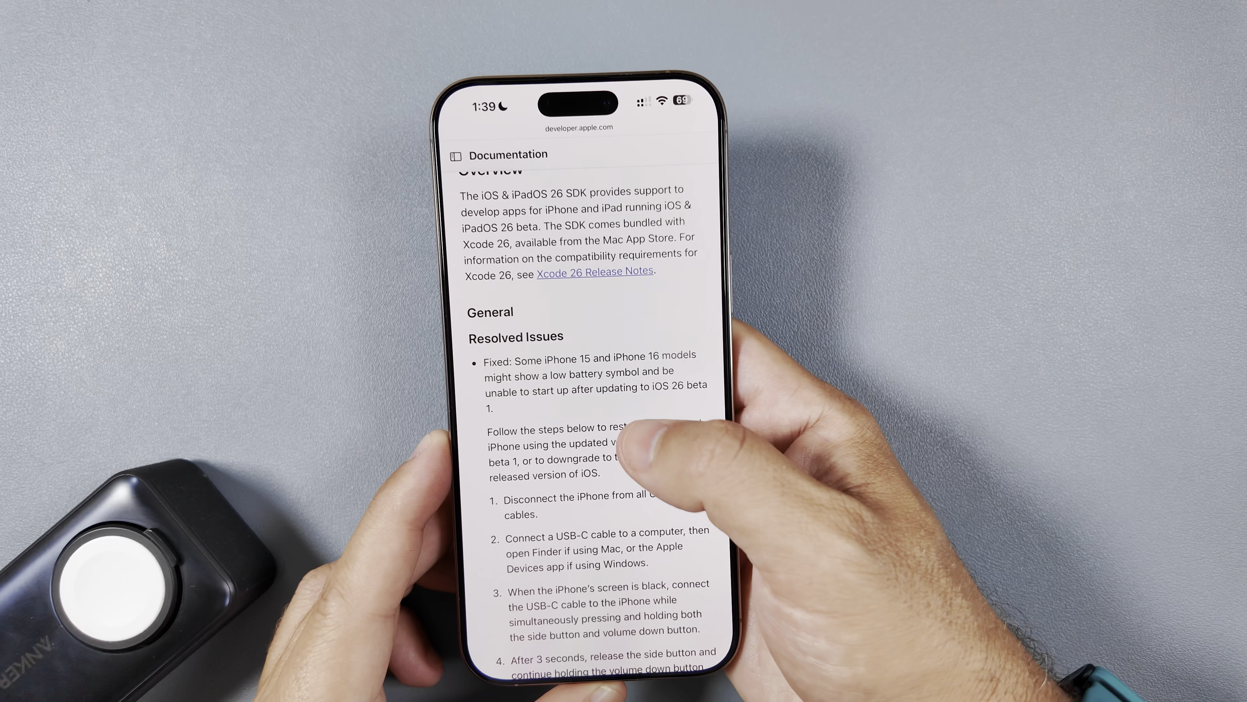
pyautogui.scroll(-3)
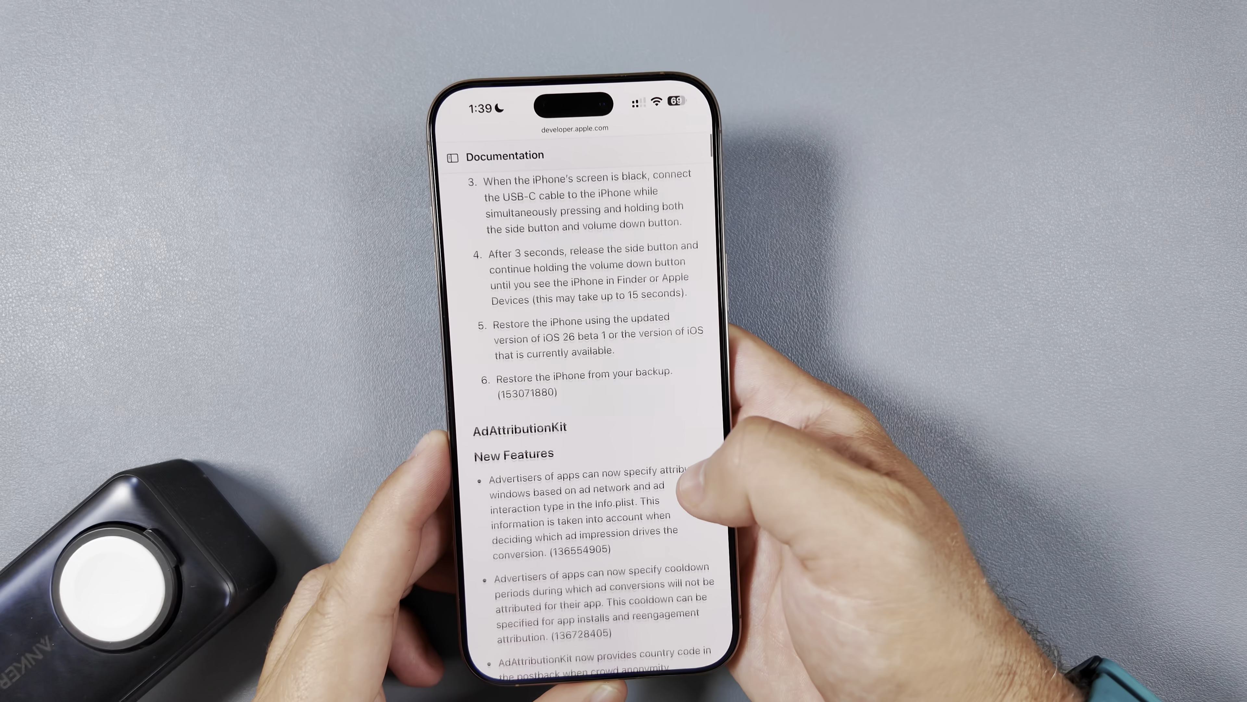
pyautogui.scroll(3)
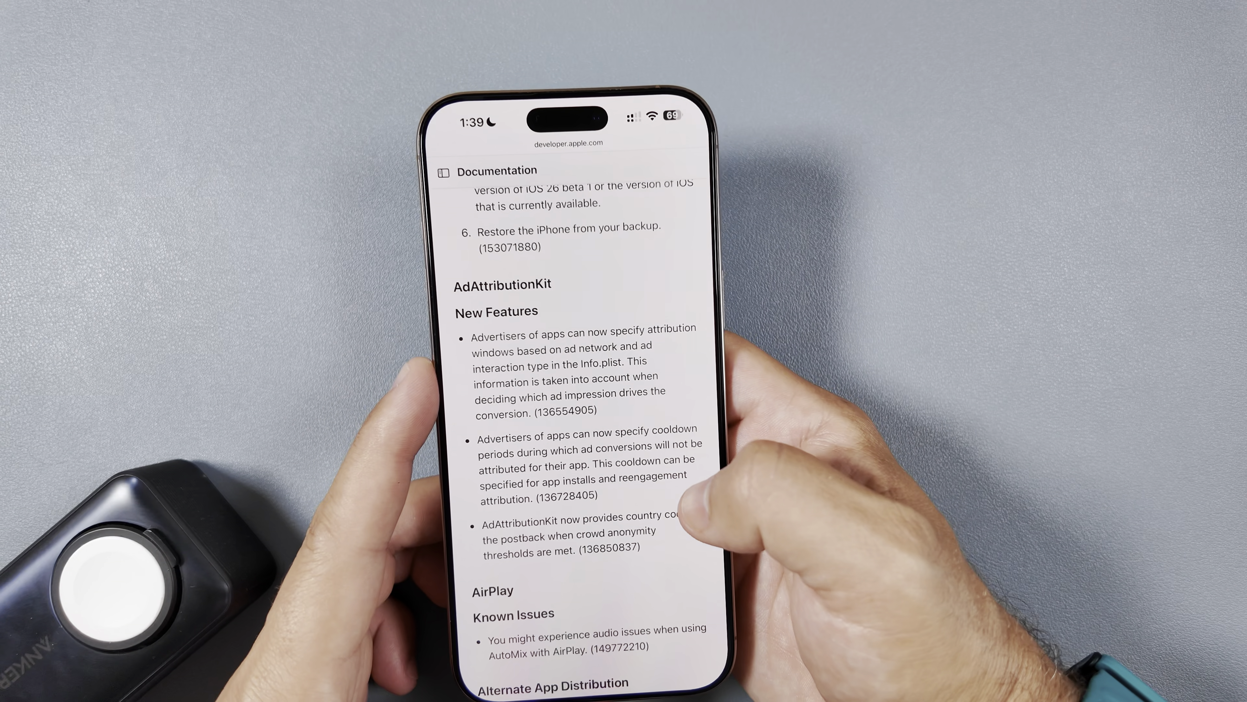
pyautogui.scroll(-3)
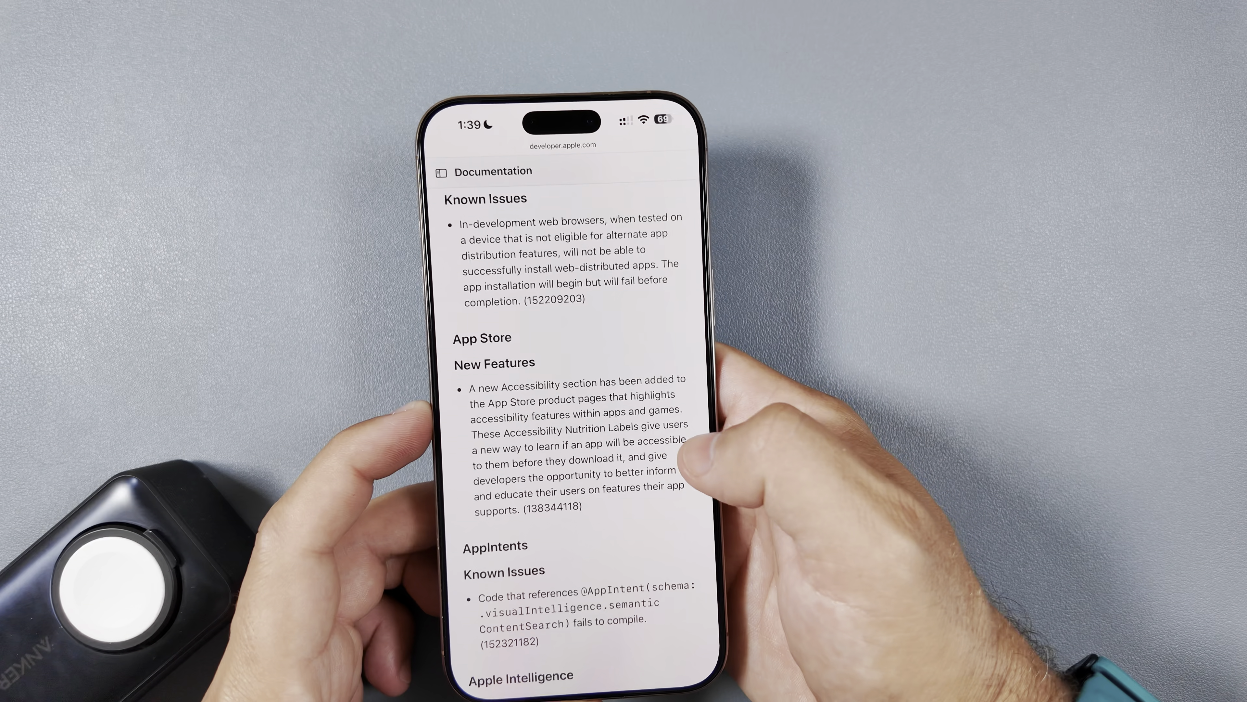
pyautogui.scroll(-3)
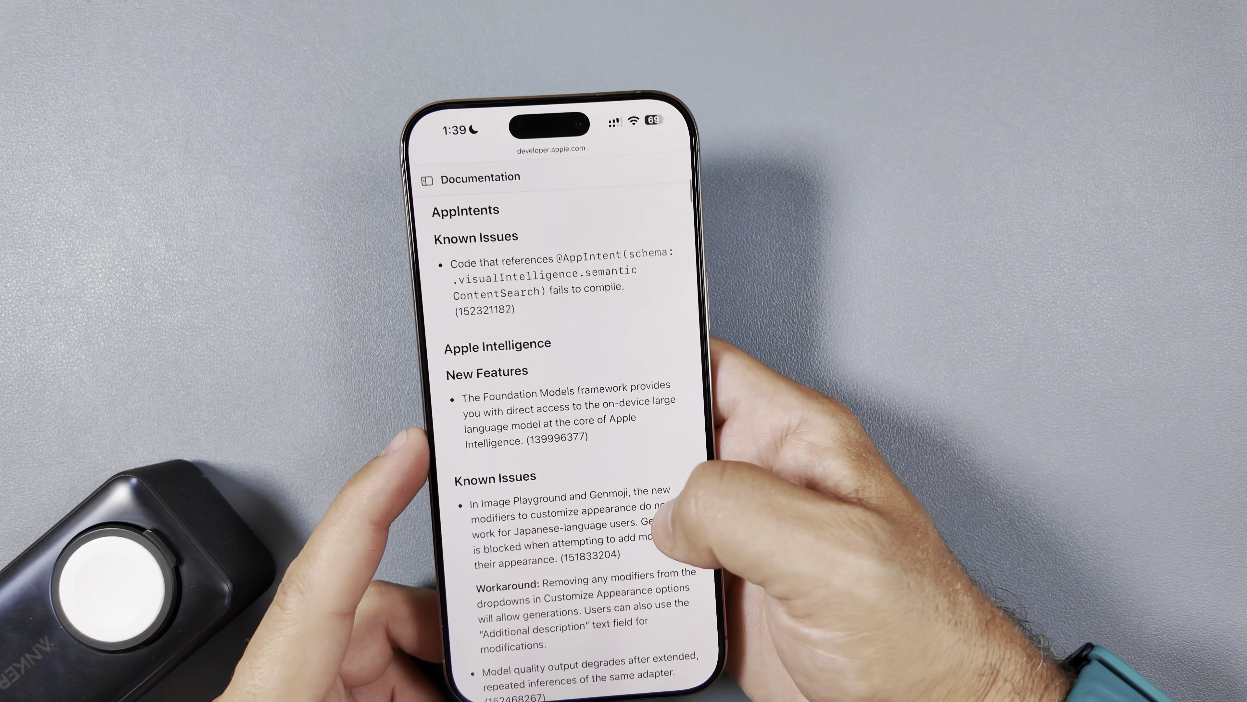
pyautogui.scroll(-3)
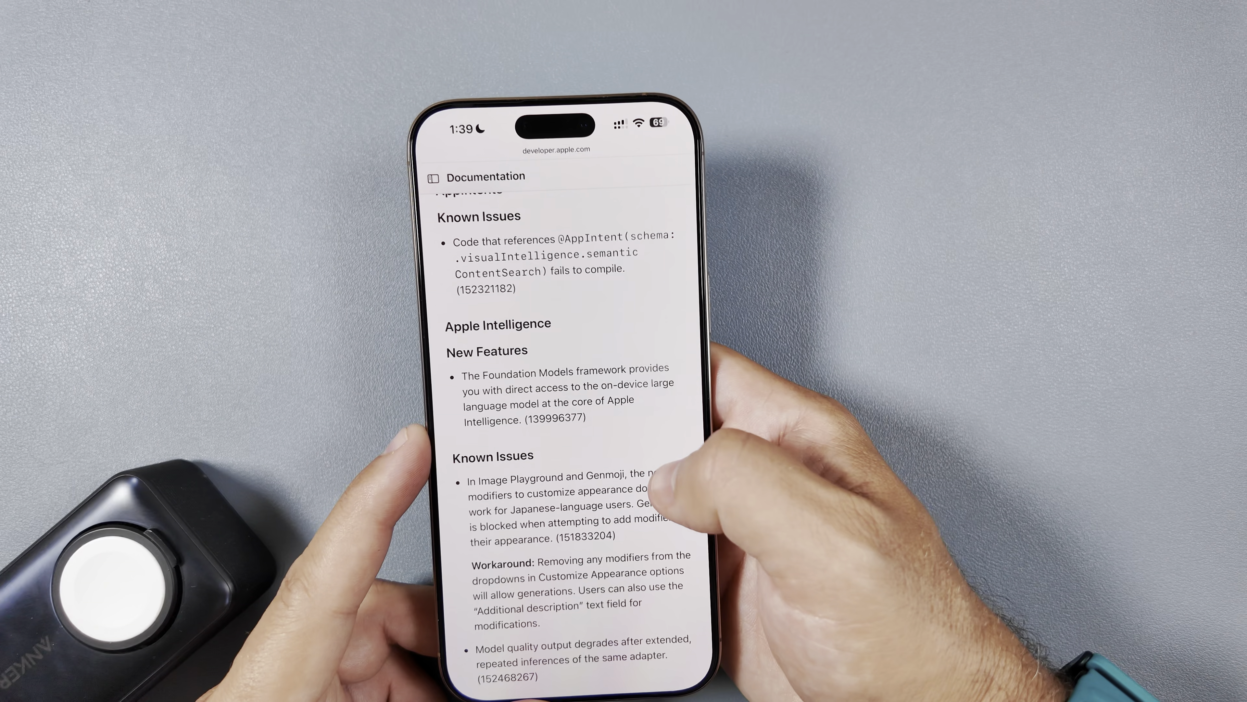
pyautogui.scroll(-3)
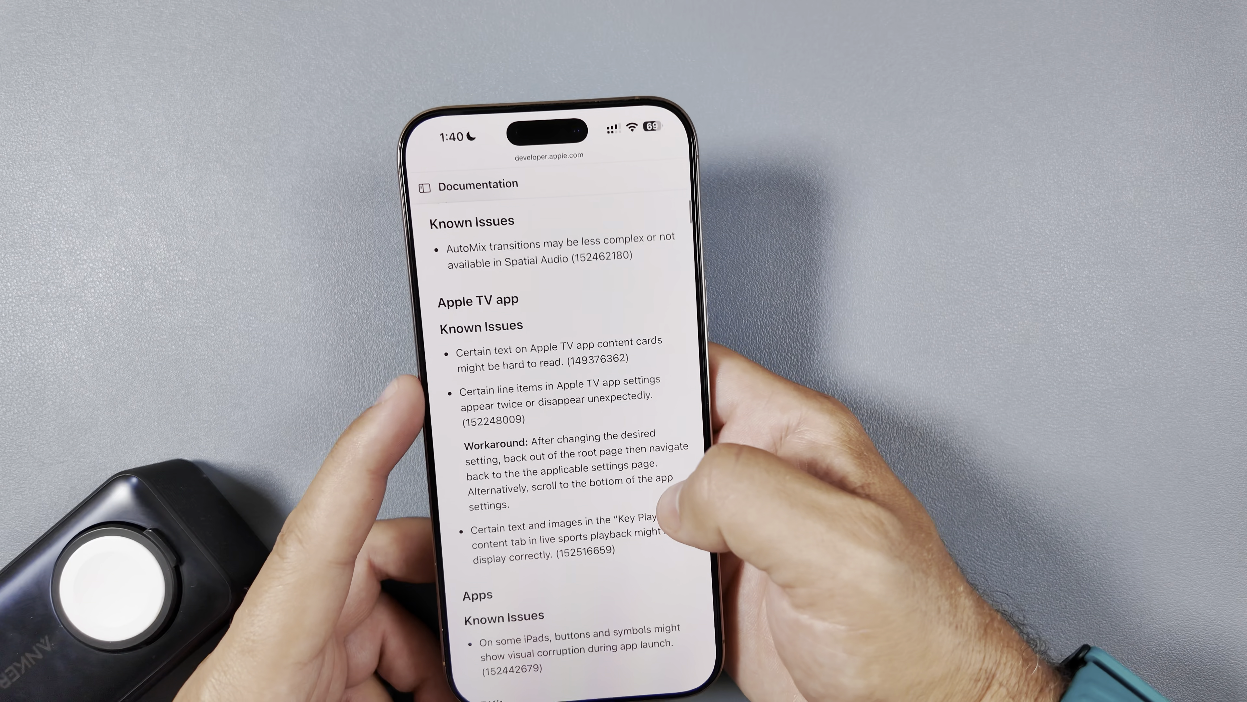
pyautogui.scroll(-3)
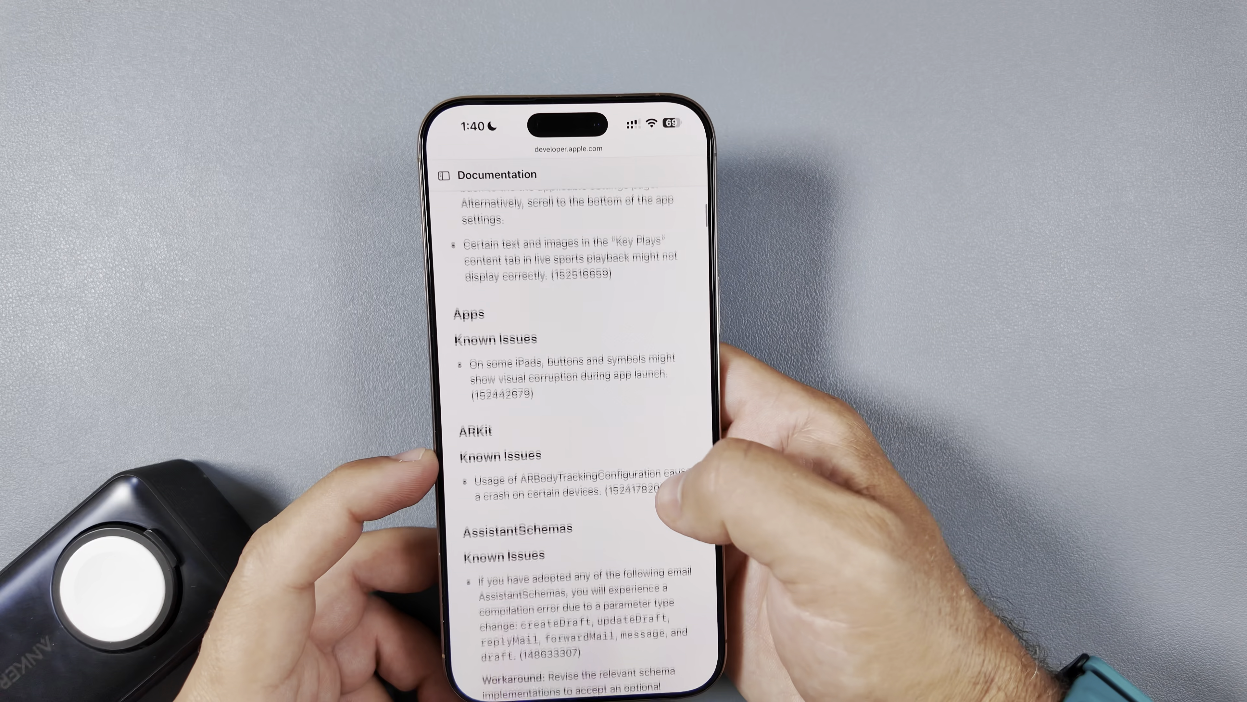
pyautogui.scroll(-3)
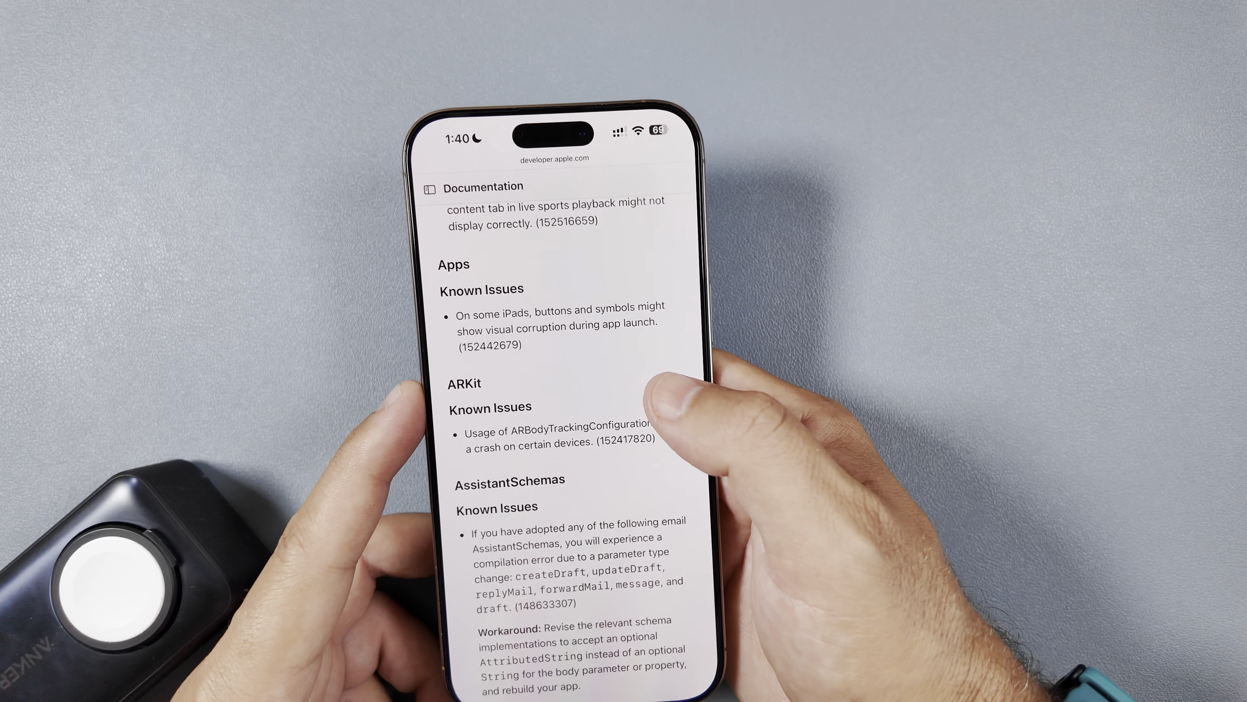
pyautogui.scroll(-3)
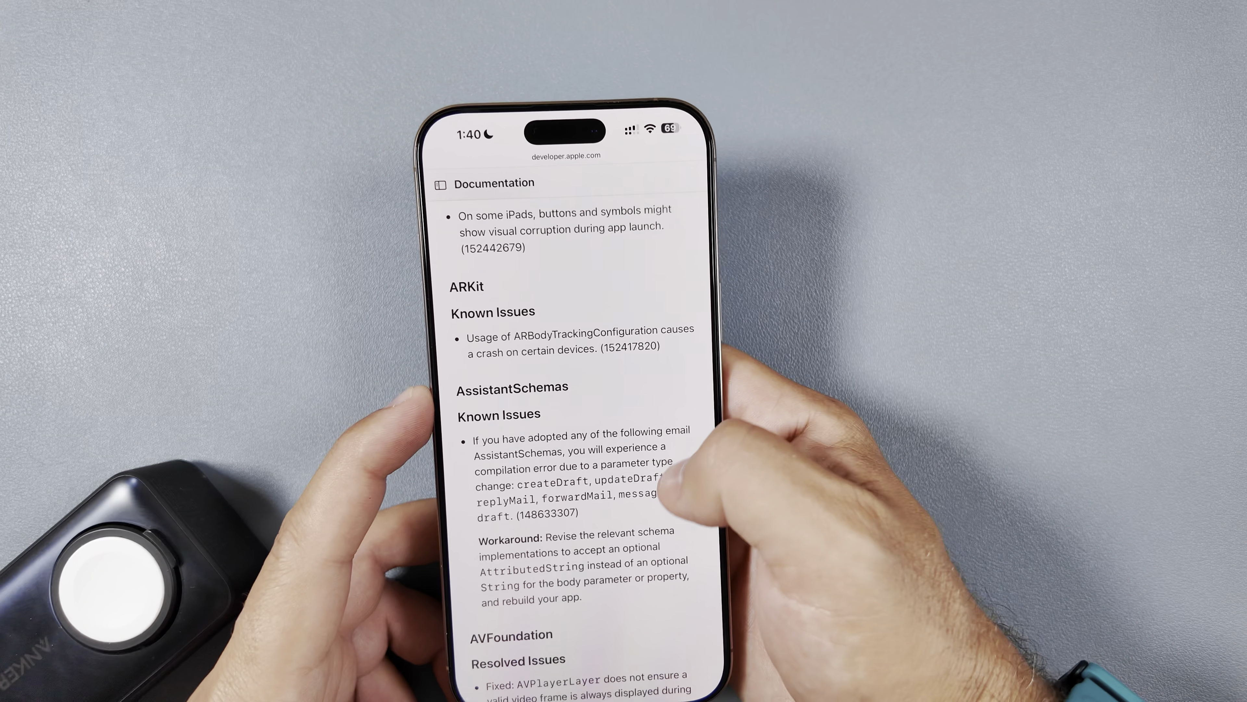
pyautogui.scroll(-3)
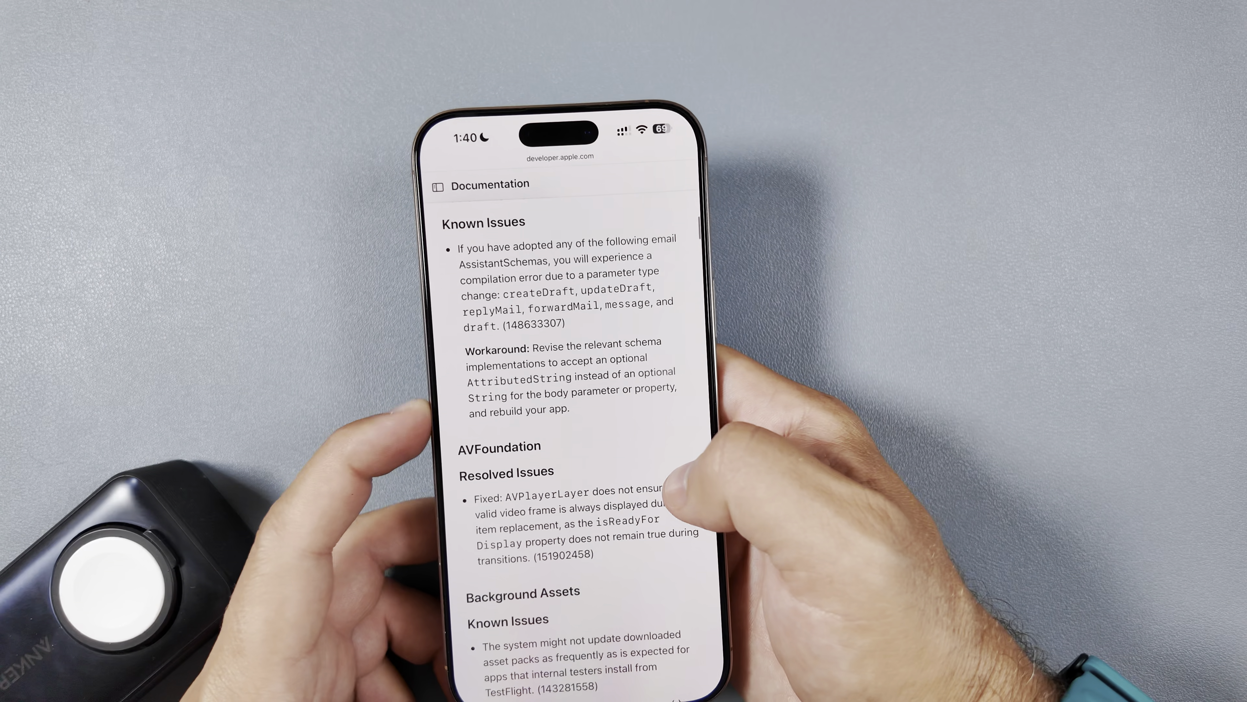
pyautogui.scroll(-3)
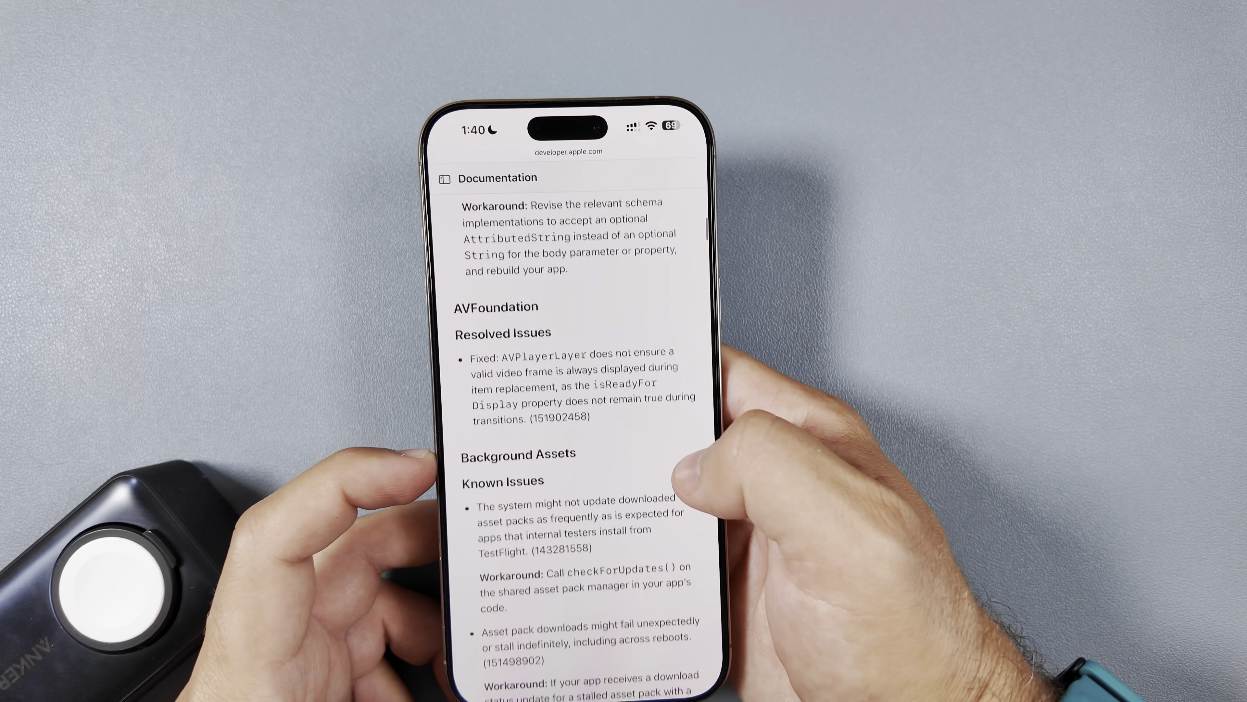
pyautogui.scroll(-3)
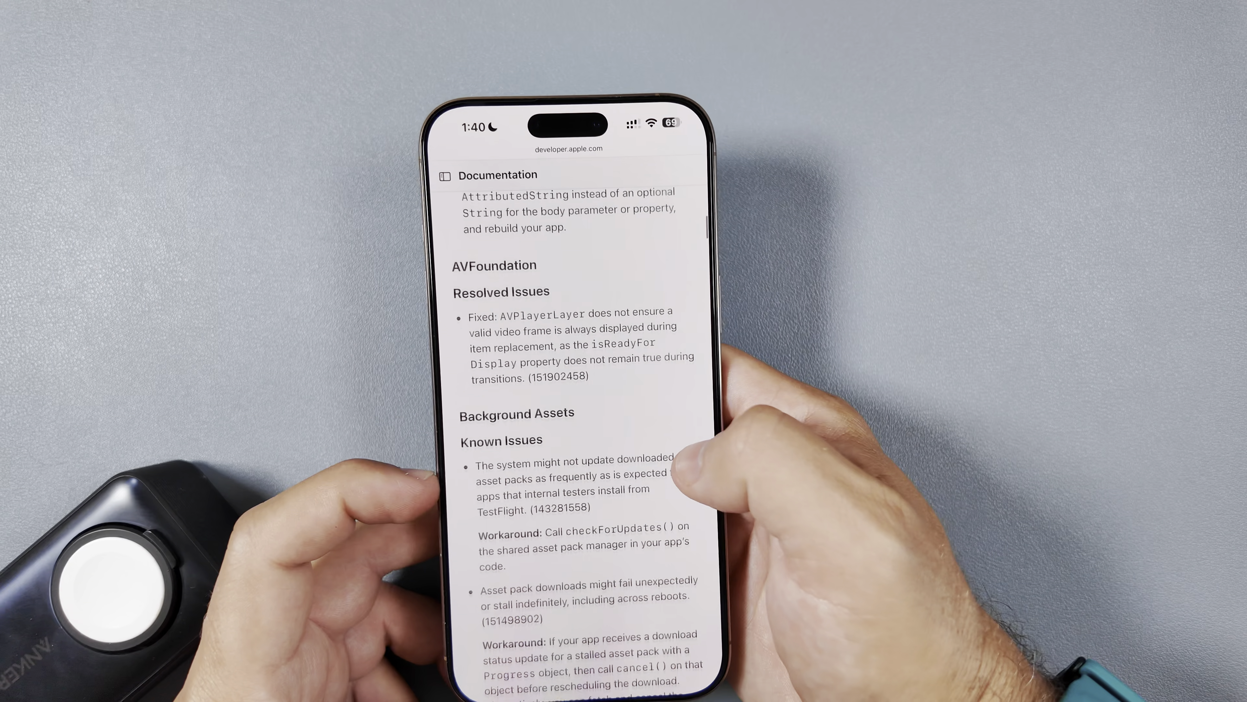
pyautogui.scroll(-3)
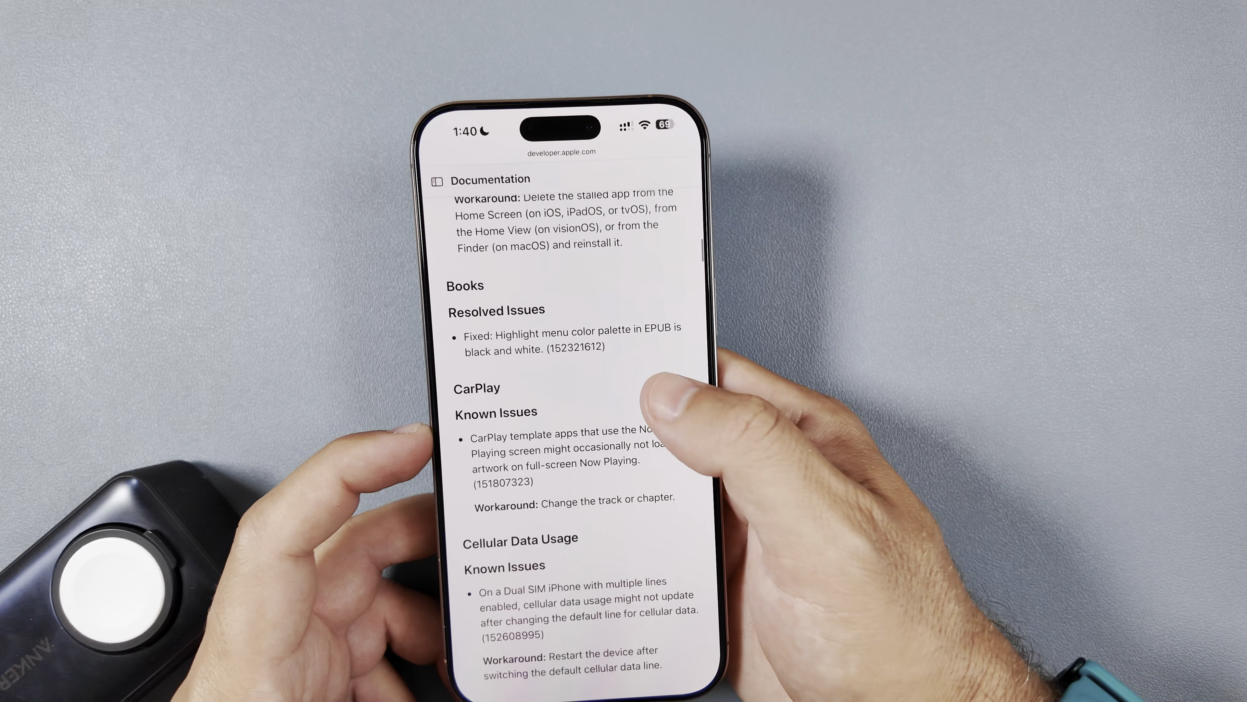
pyautogui.scroll(-3)
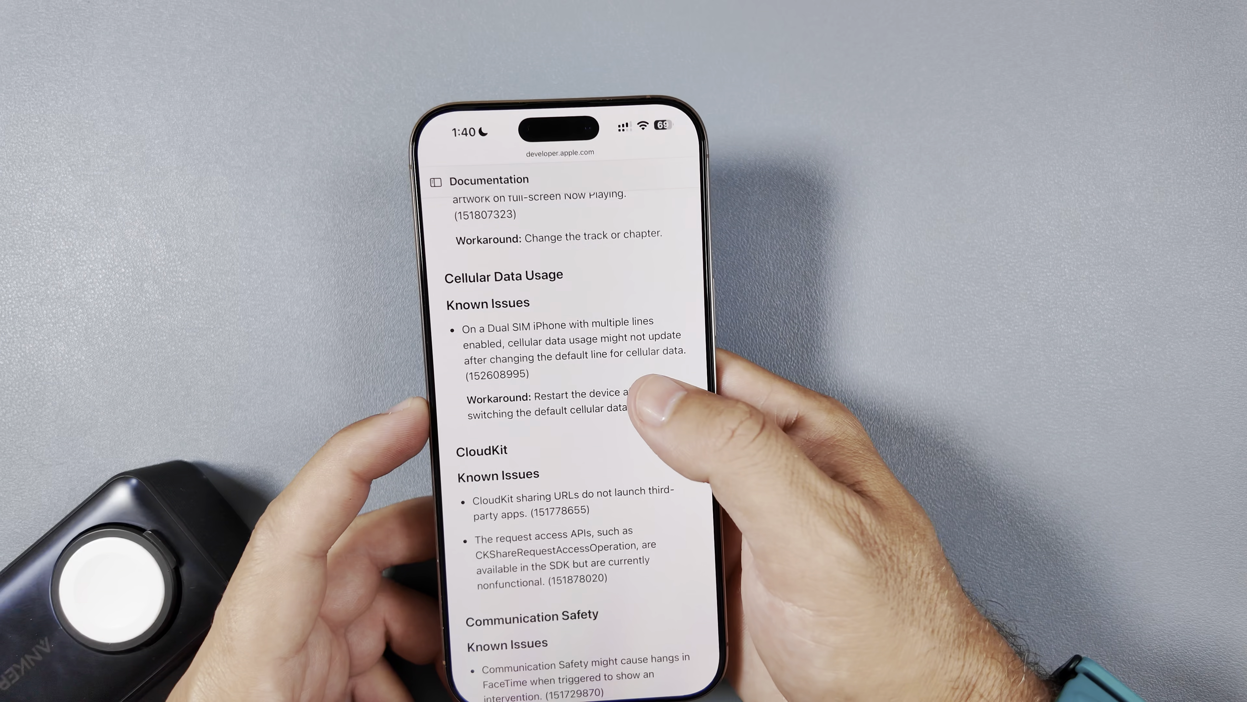
pyautogui.scroll(-3)
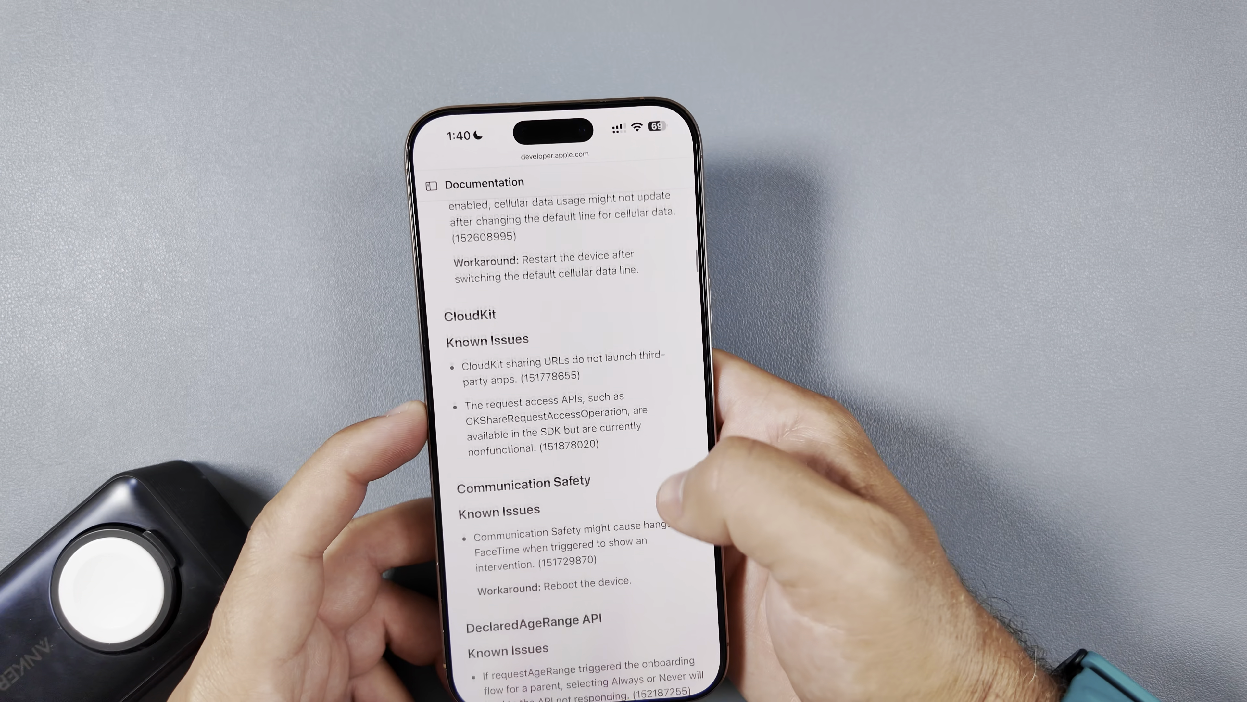
pyautogui.scroll(-3)
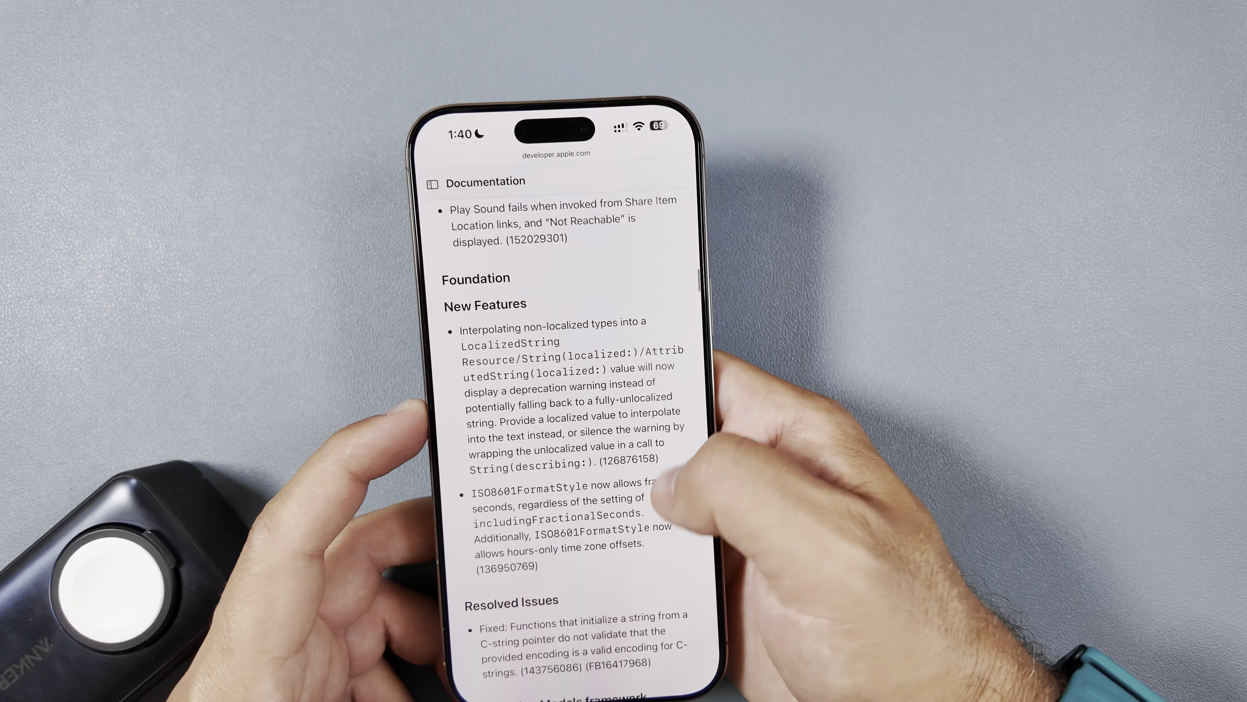
pyautogui.scroll(-3)
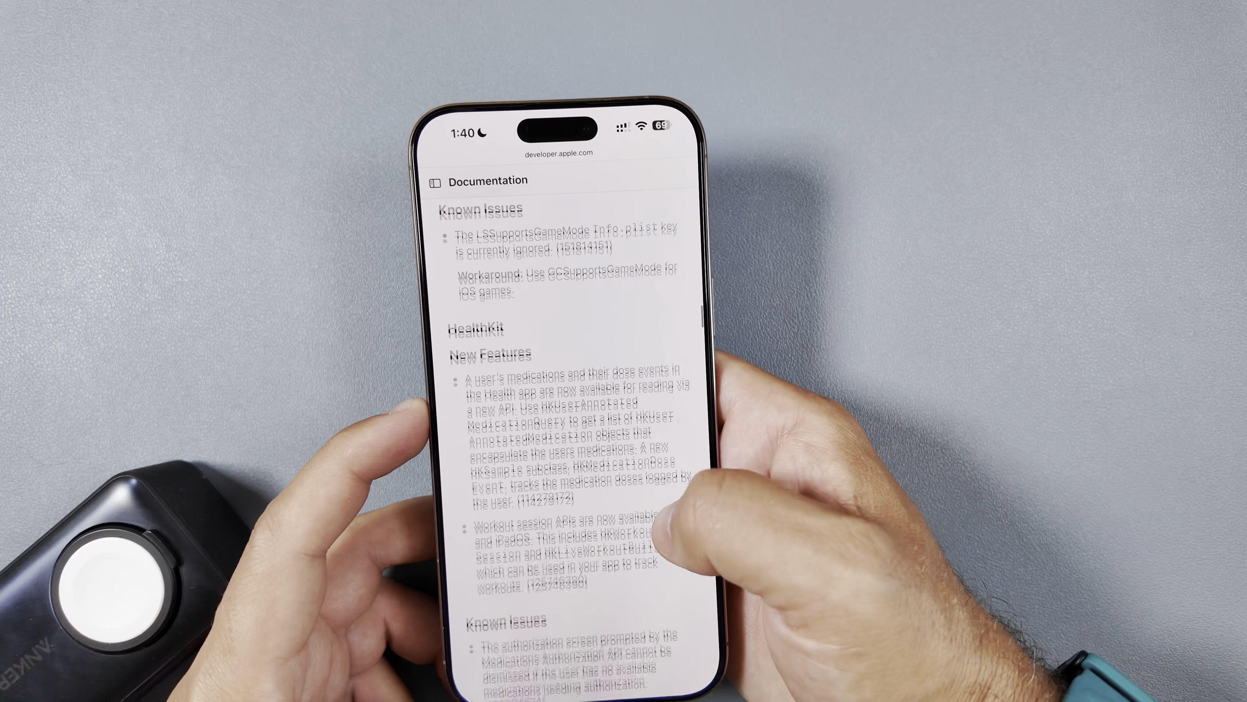
pyautogui.scroll(-3)
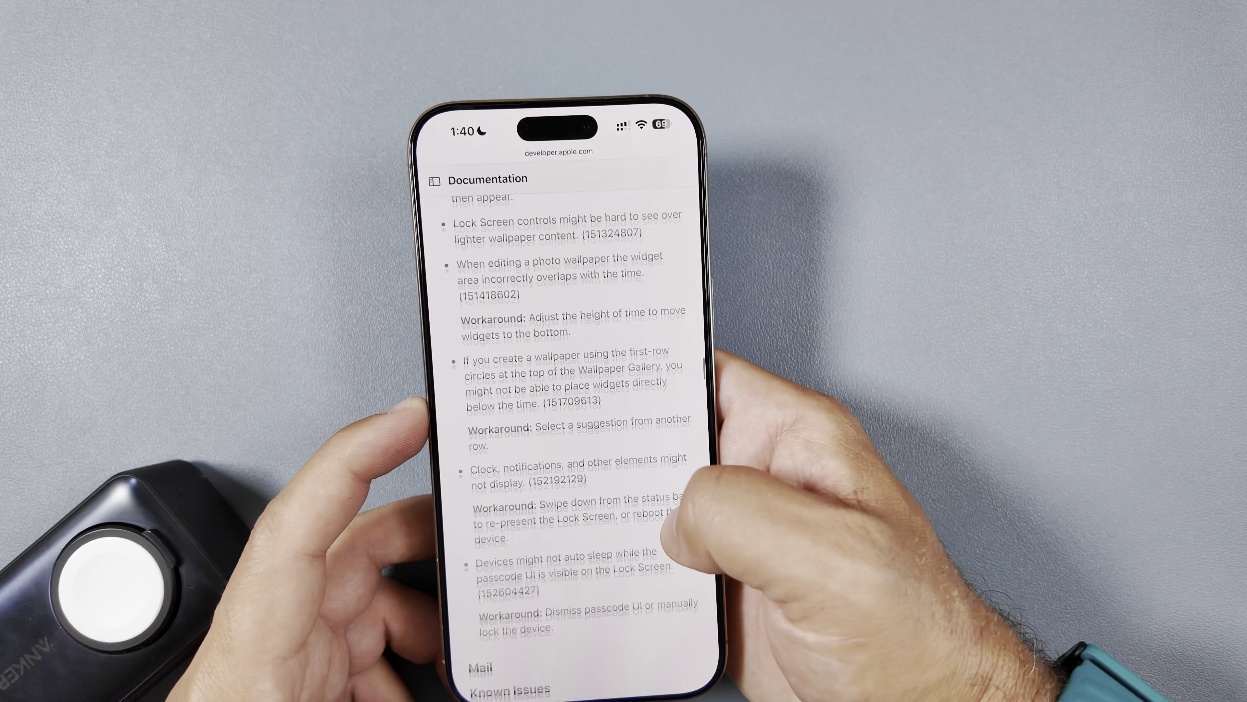
pyautogui.scroll(-3)
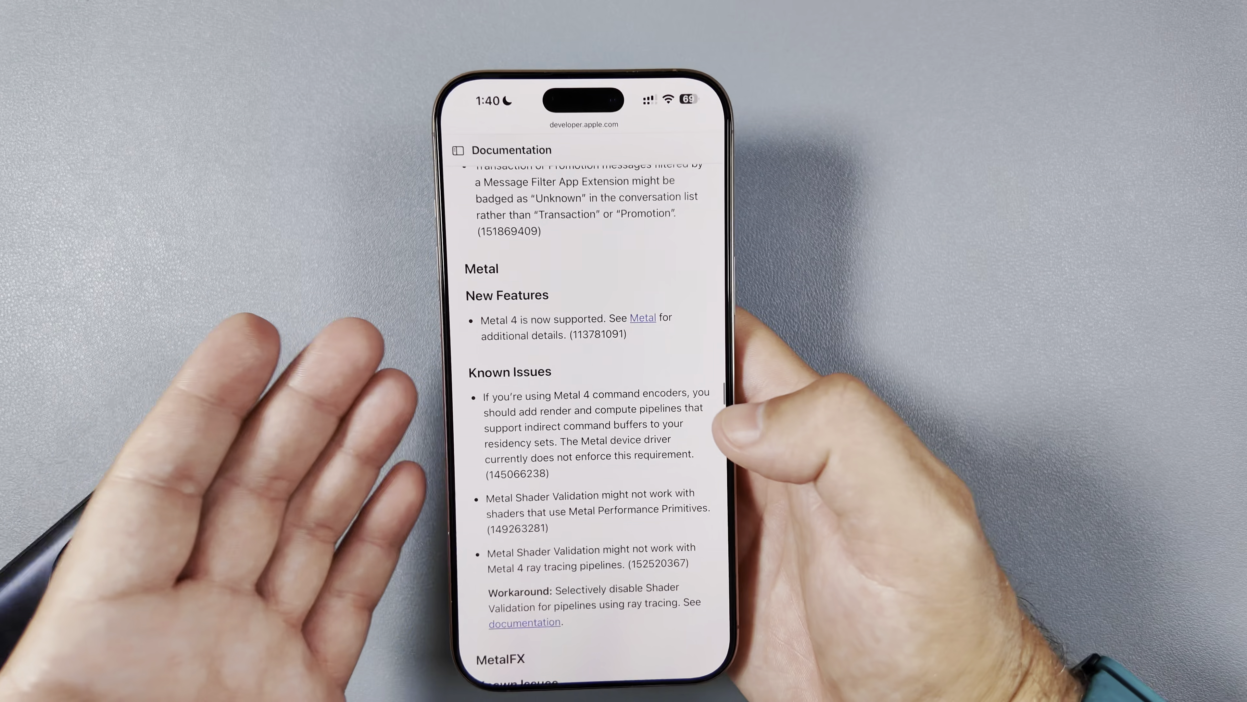
pyautogui.scroll(-3)
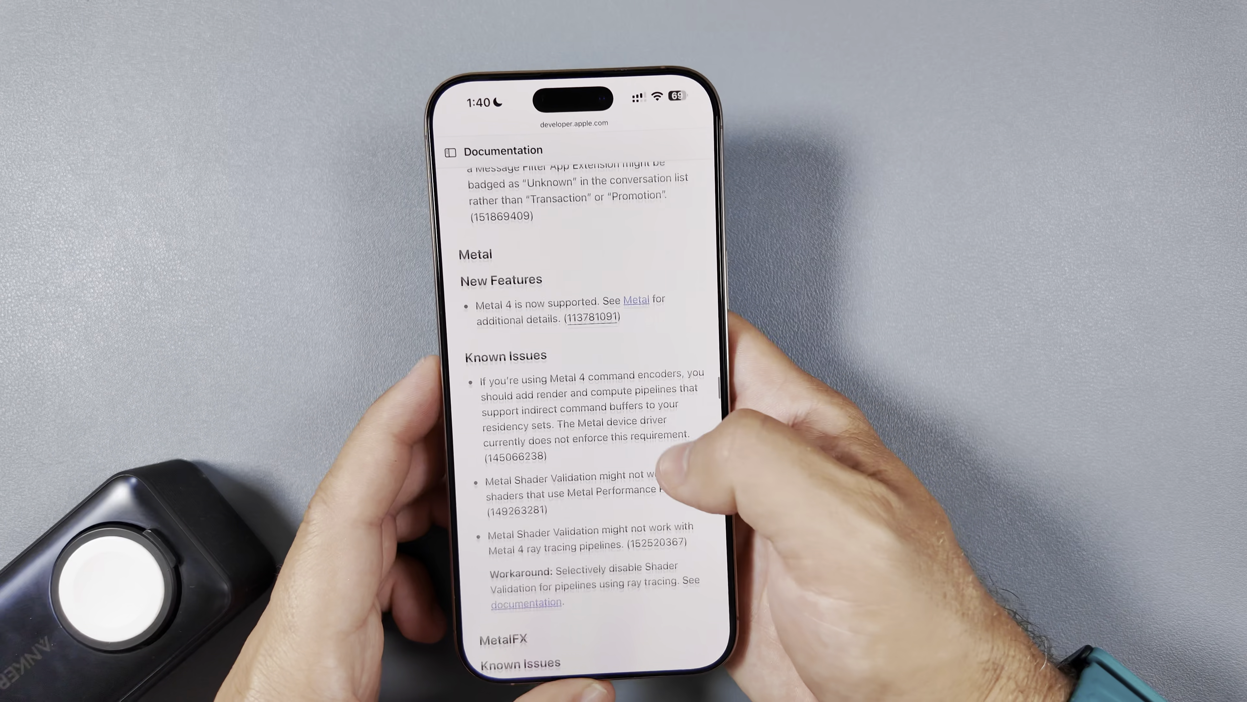
pyautogui.scroll(-3)
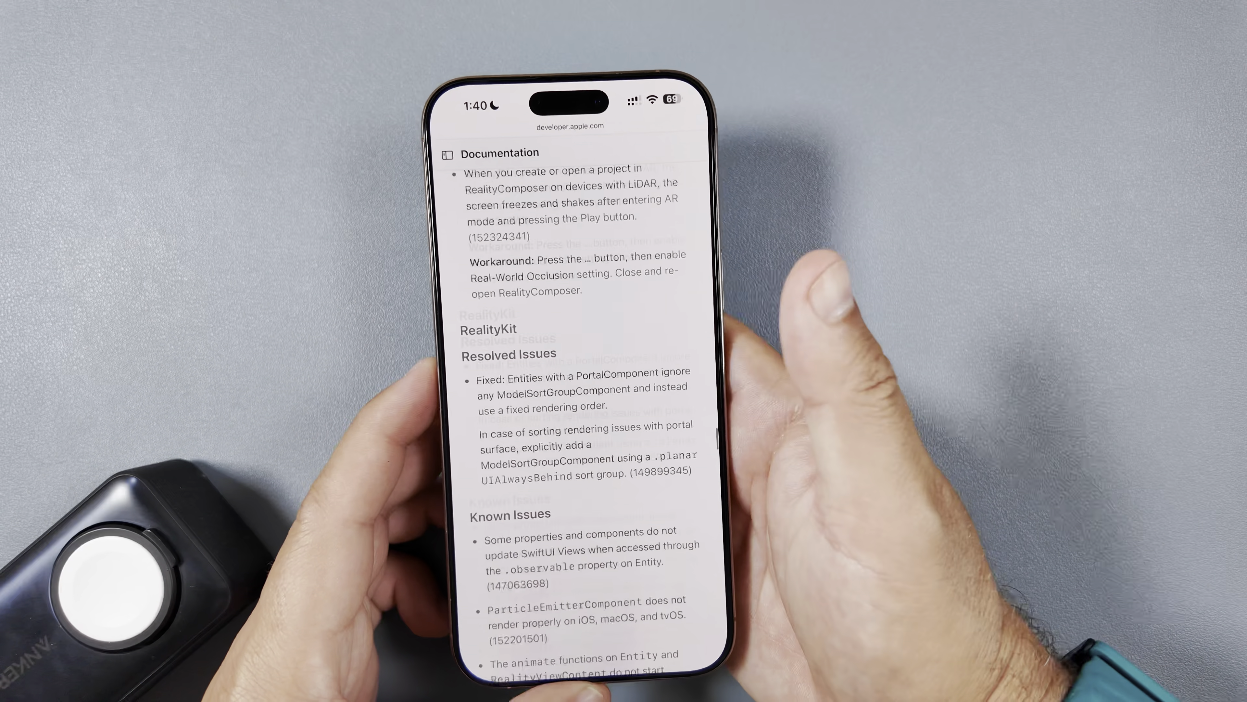
pyautogui.scroll(-3)
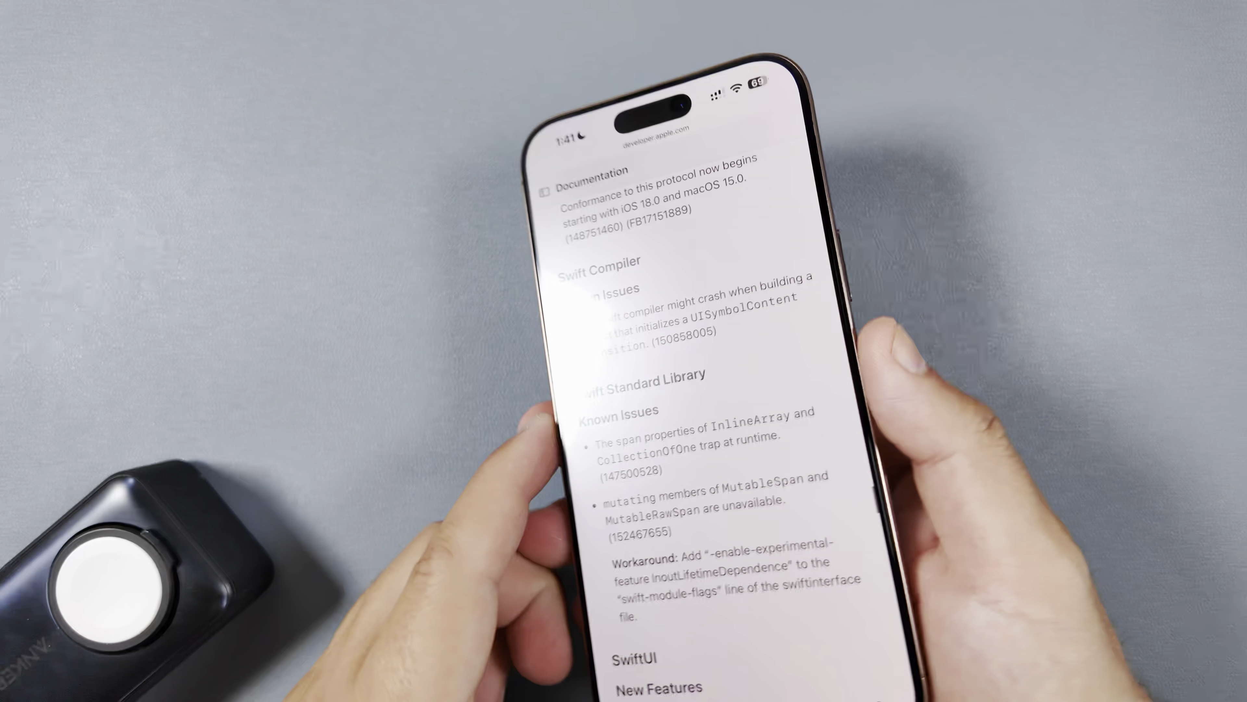